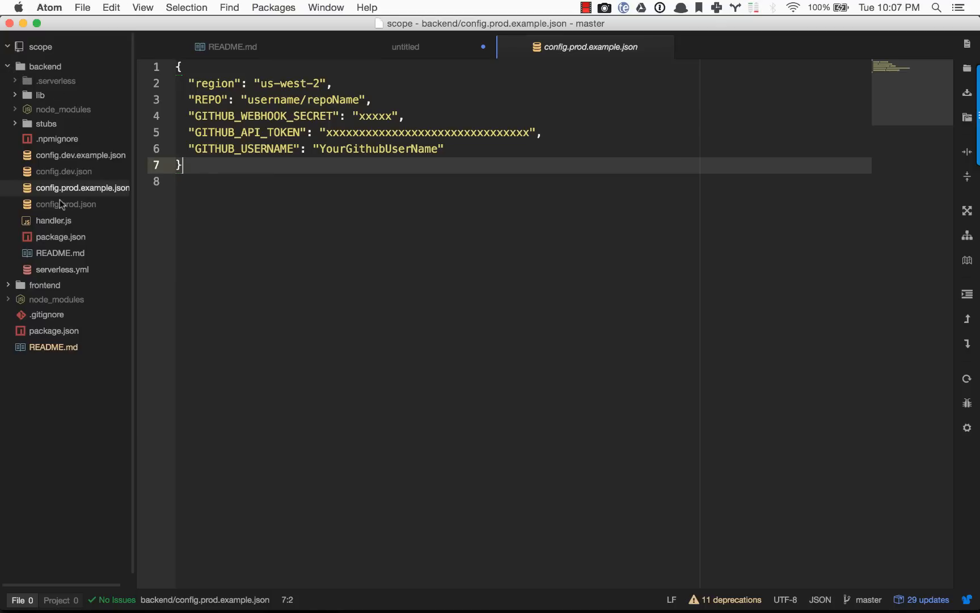
Replace the prod config's REPO placeholder with serverless/serverless
left_click(45, 66)
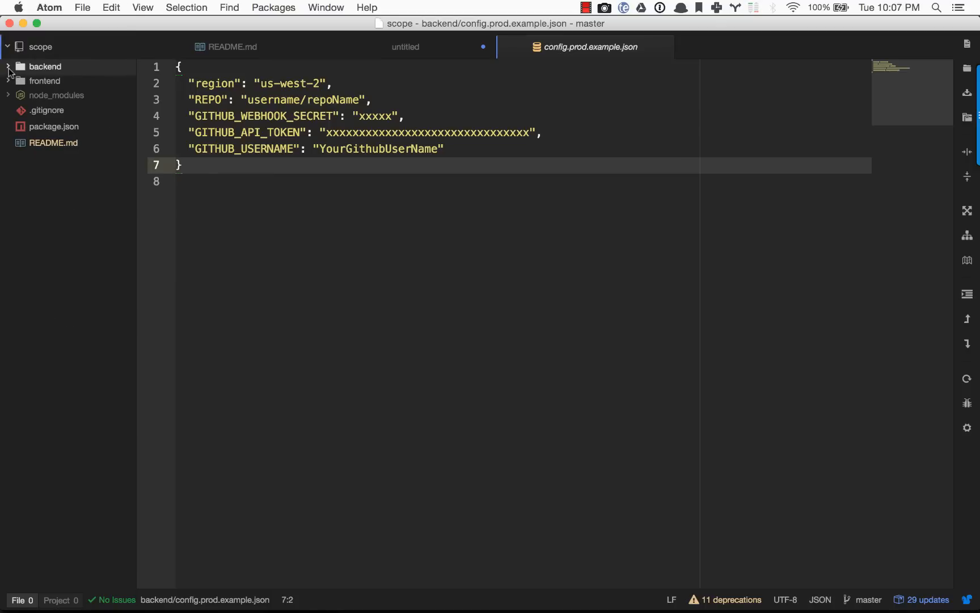
left_click(44, 66)
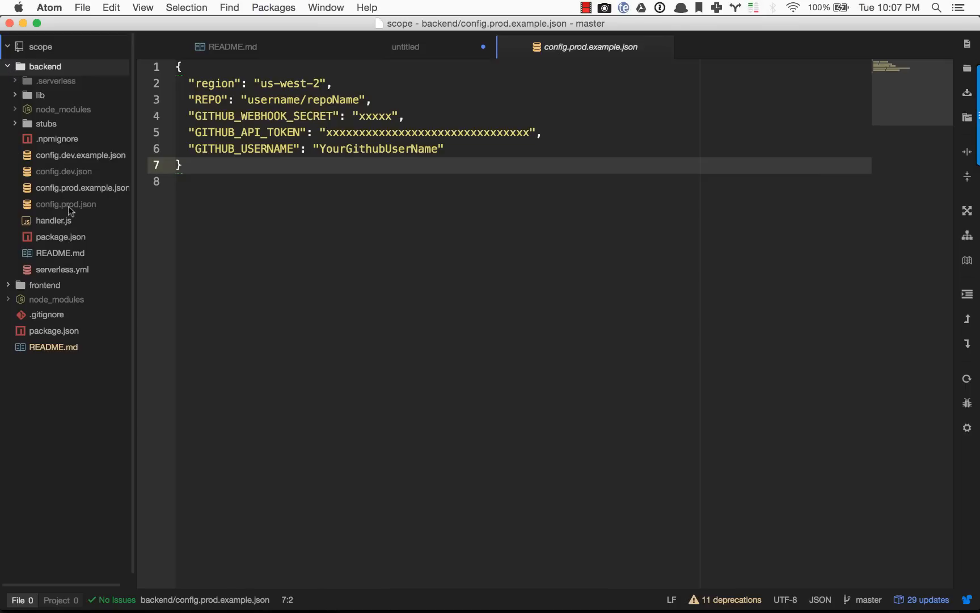
mouse_move(77, 160)
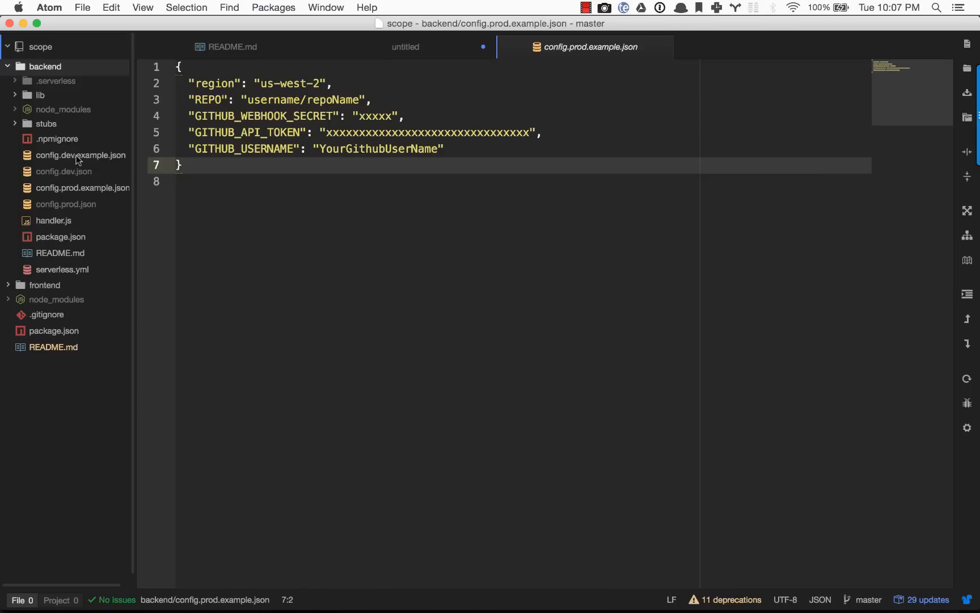
mouse_move(193, 102)
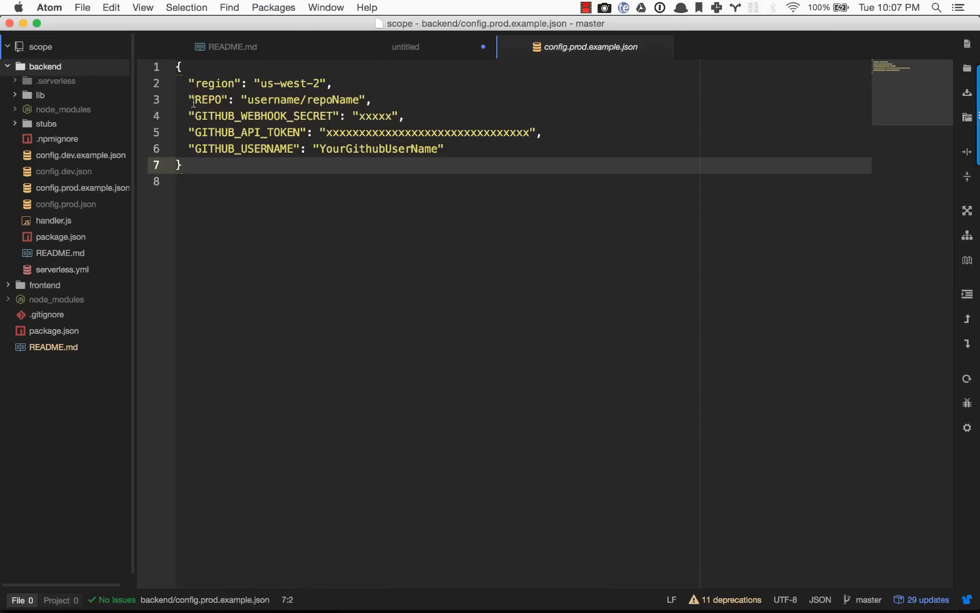
left_click_drag(191, 83, 445, 149)
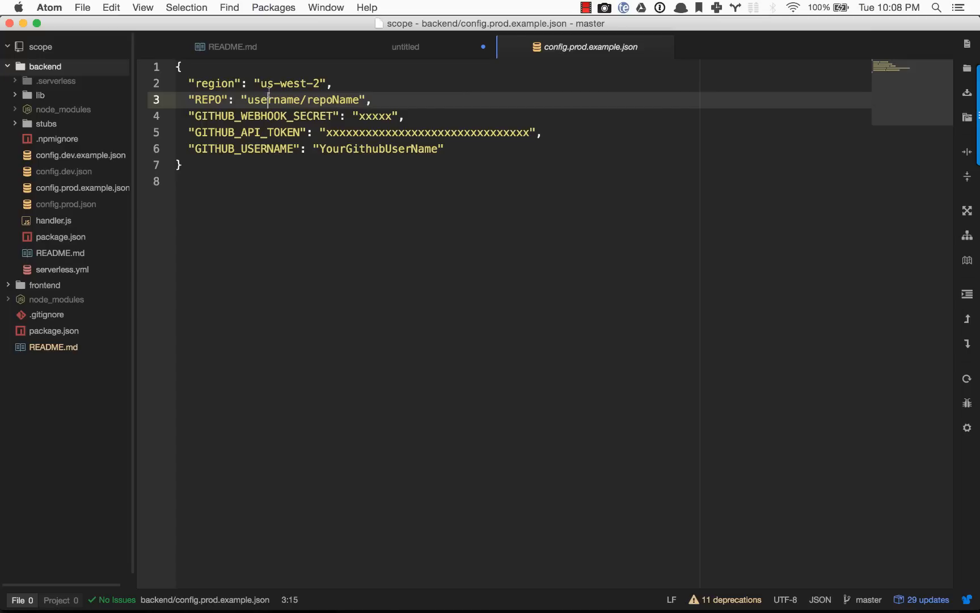
double_click(273, 99)
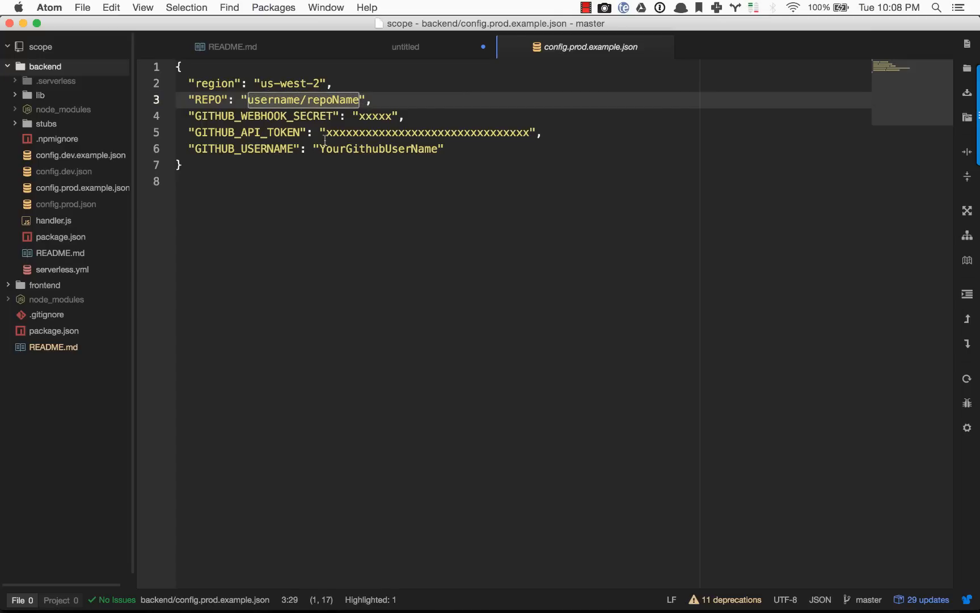
type("serverl")
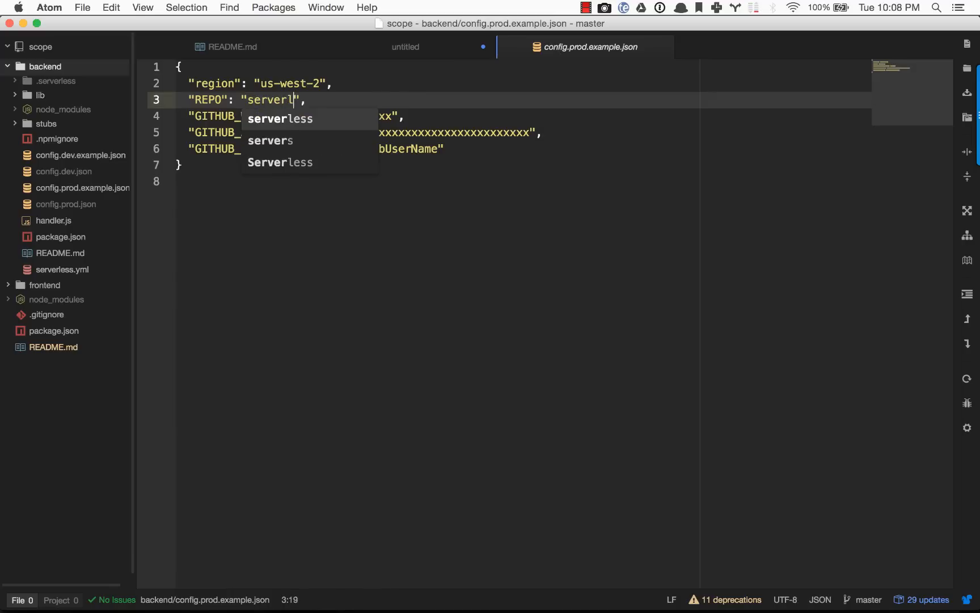
type("ess/serverless")
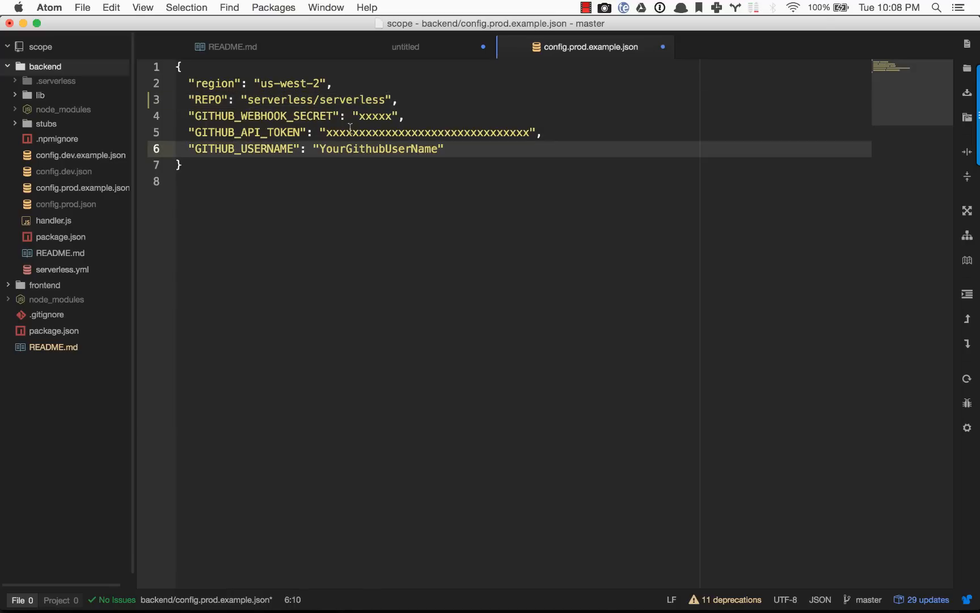
double_click(375, 116)
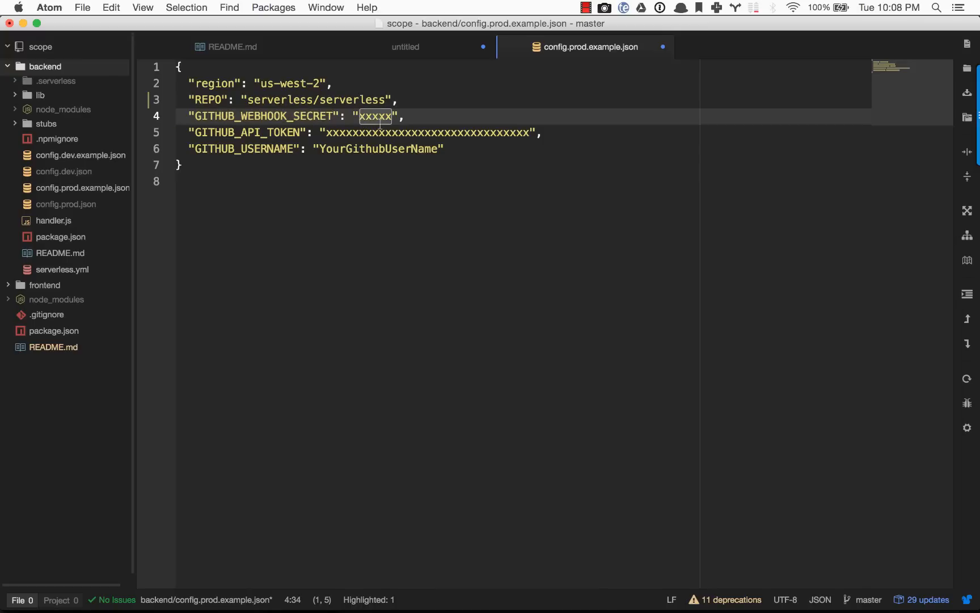
type("textstri")
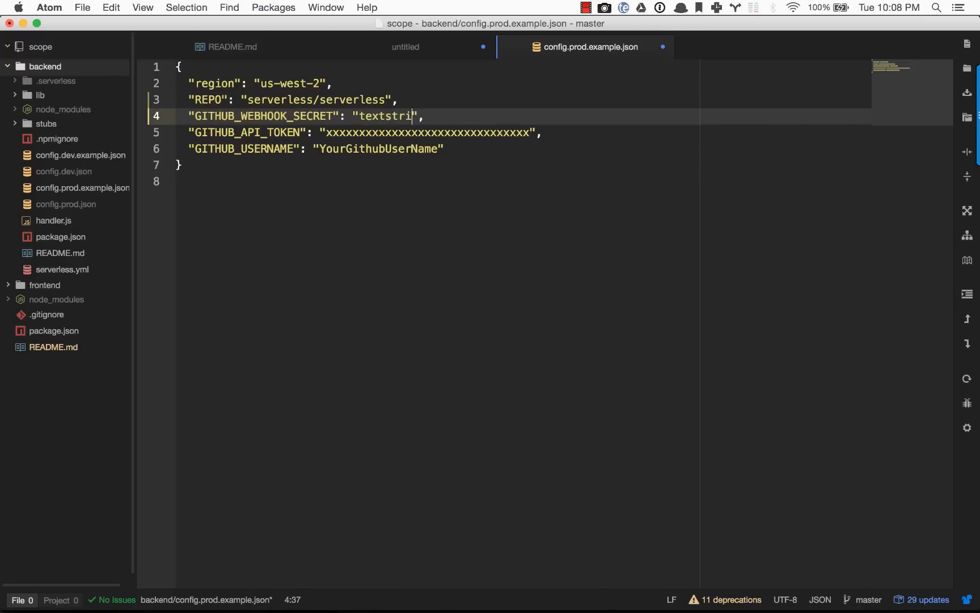
type("nghere")
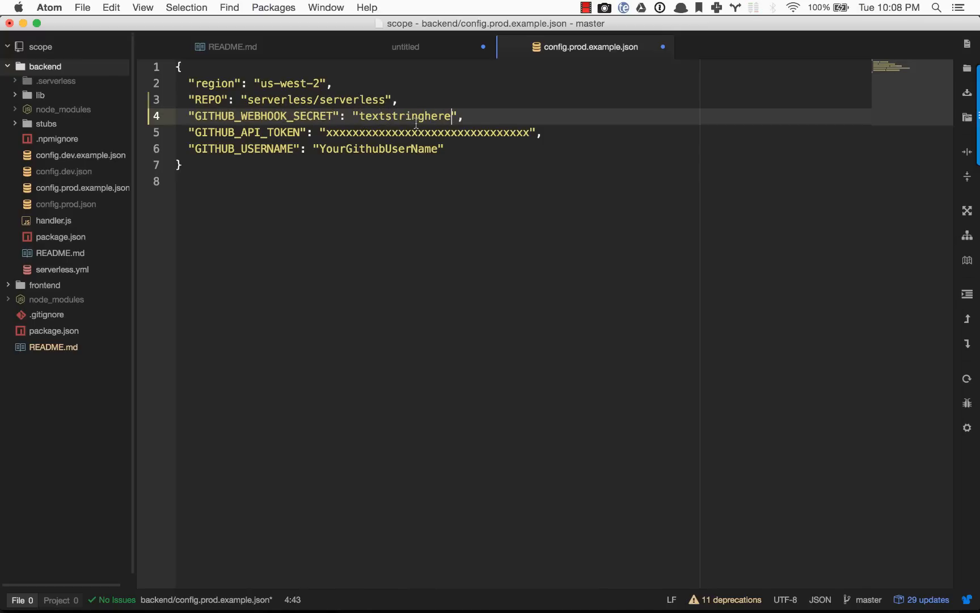
double_click(404, 116)
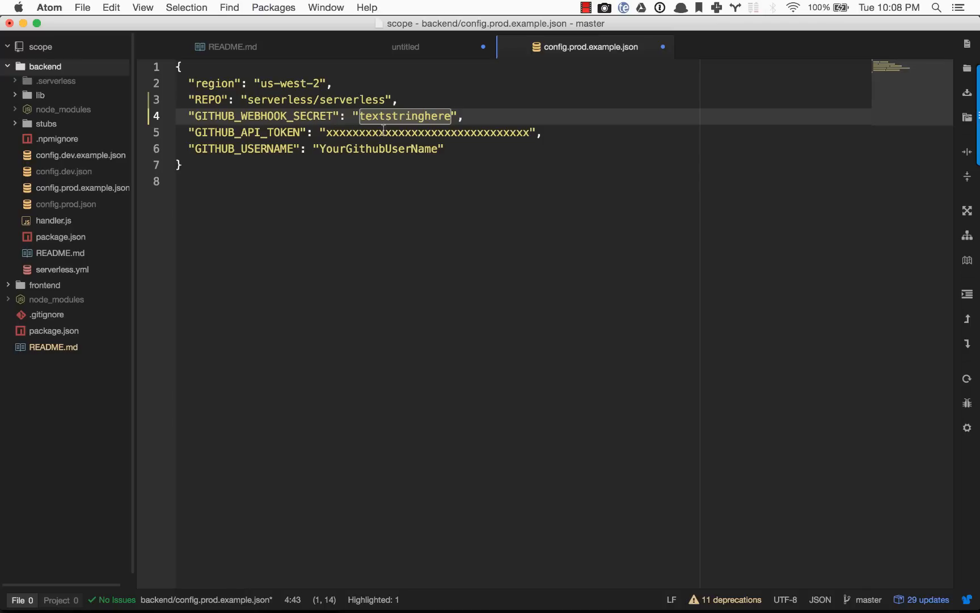
mouse_move(333, 151)
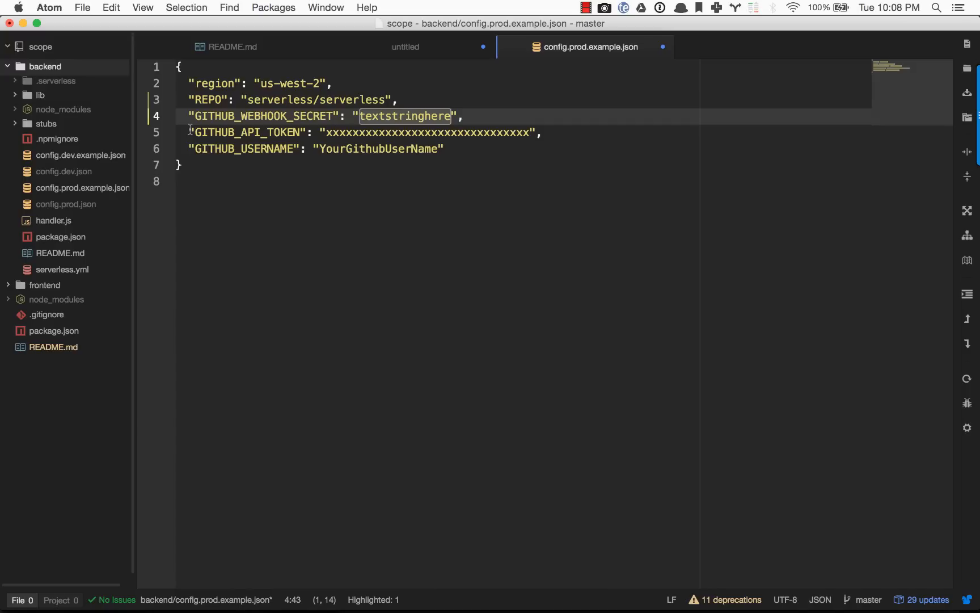
double_click(427, 132)
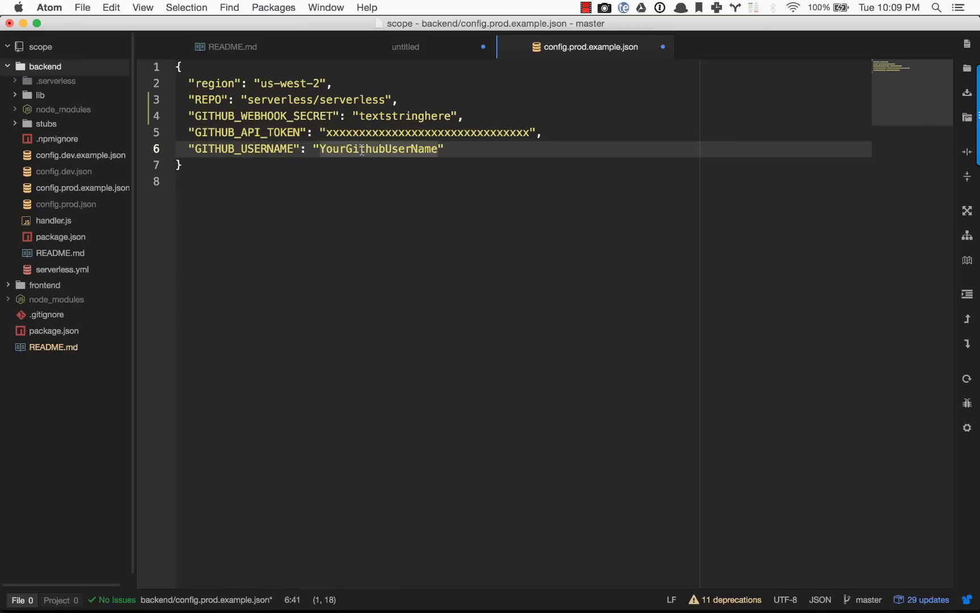
double_click(379, 148)
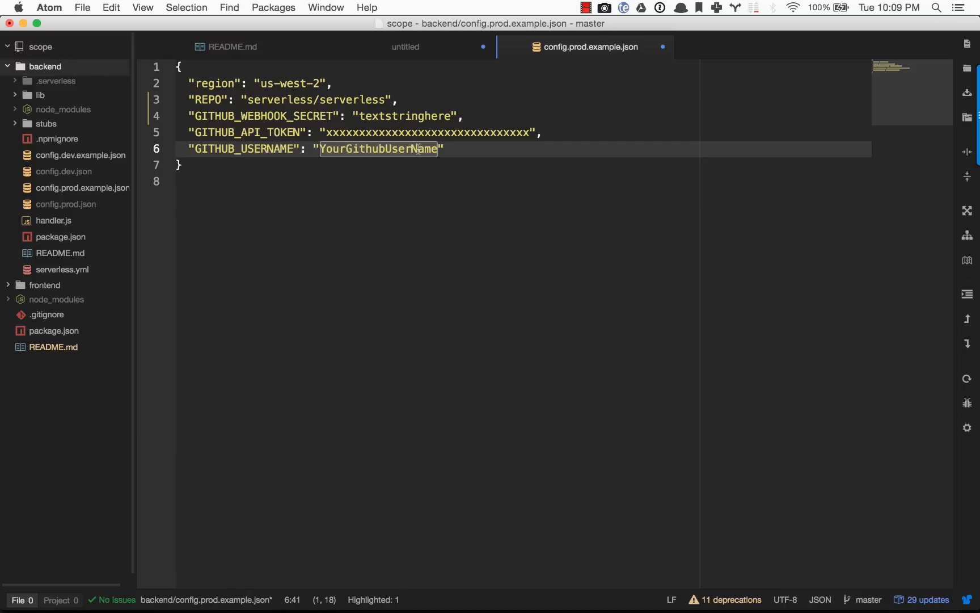
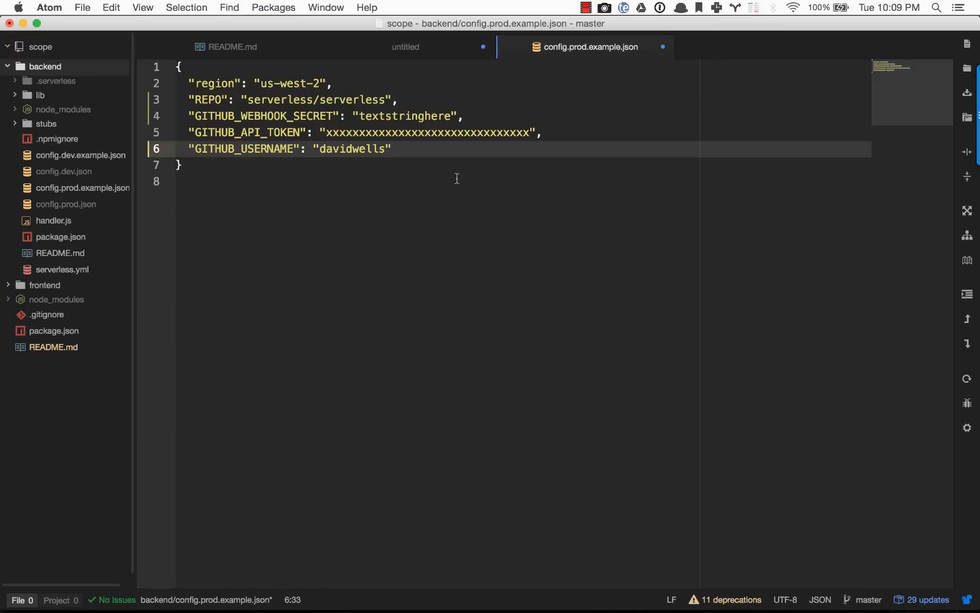
double_click(430, 133)
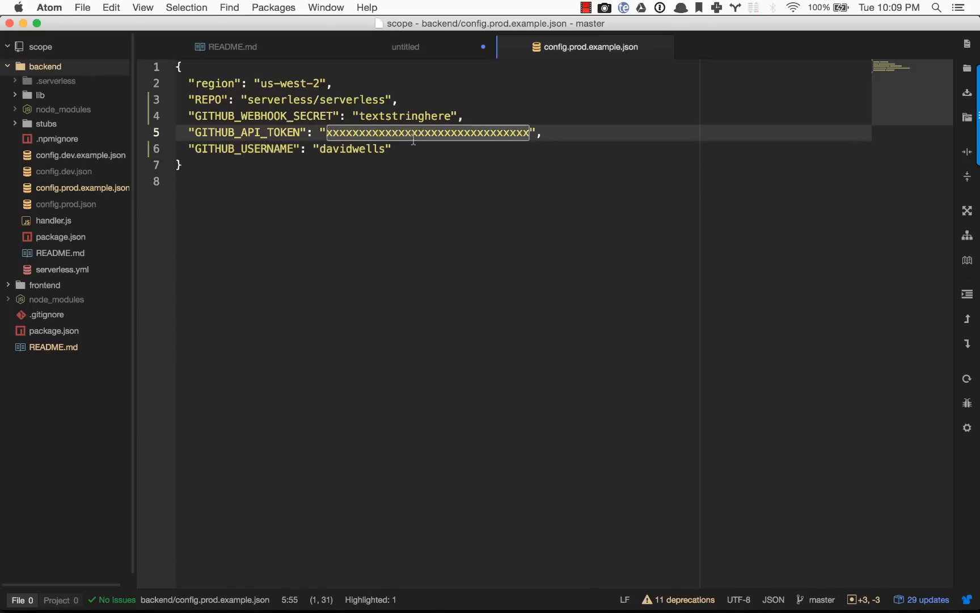
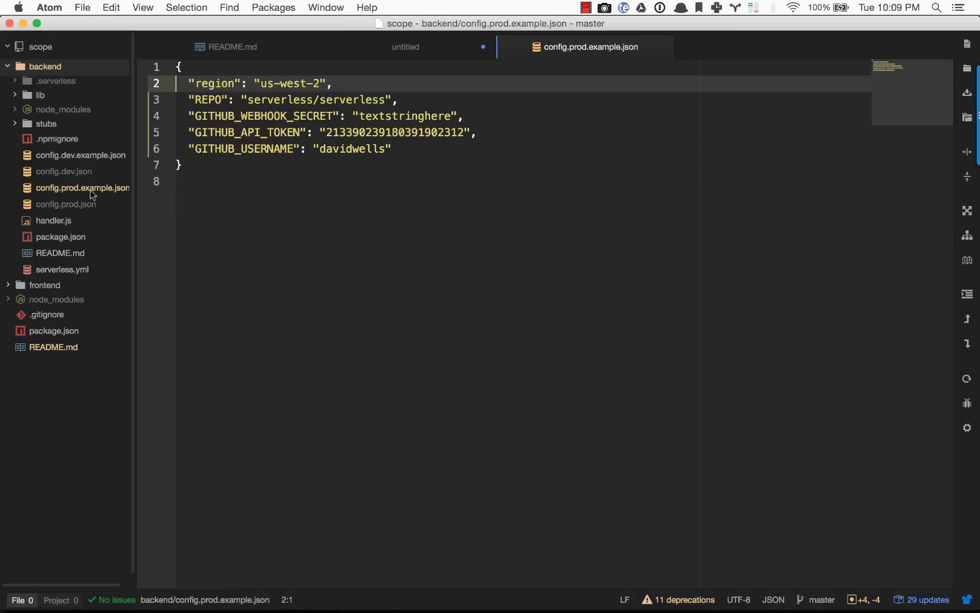
Open the backend's serverless.yml in a tab beside config.prod.example.json
right_click(81, 188)
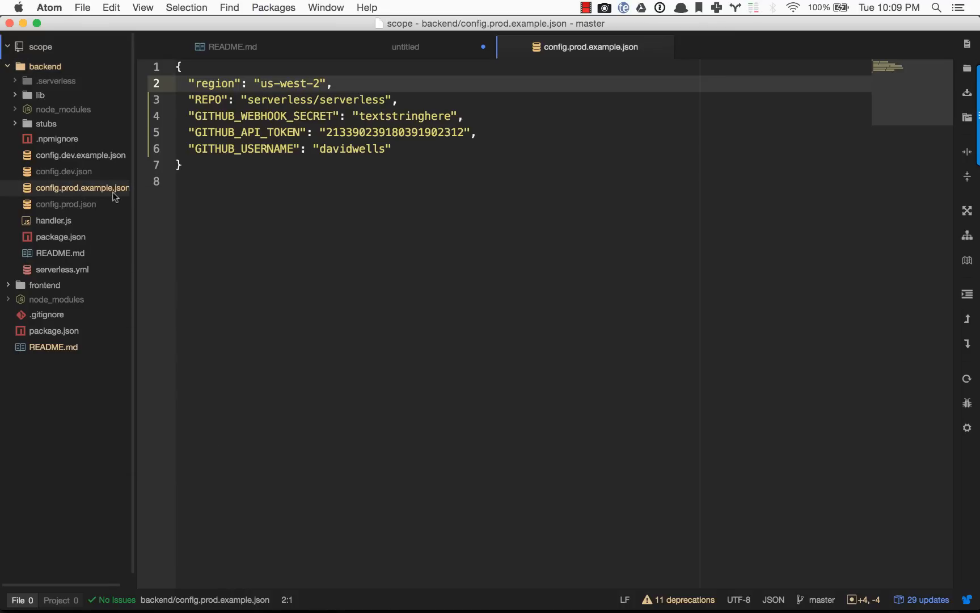
mouse_move(46, 210)
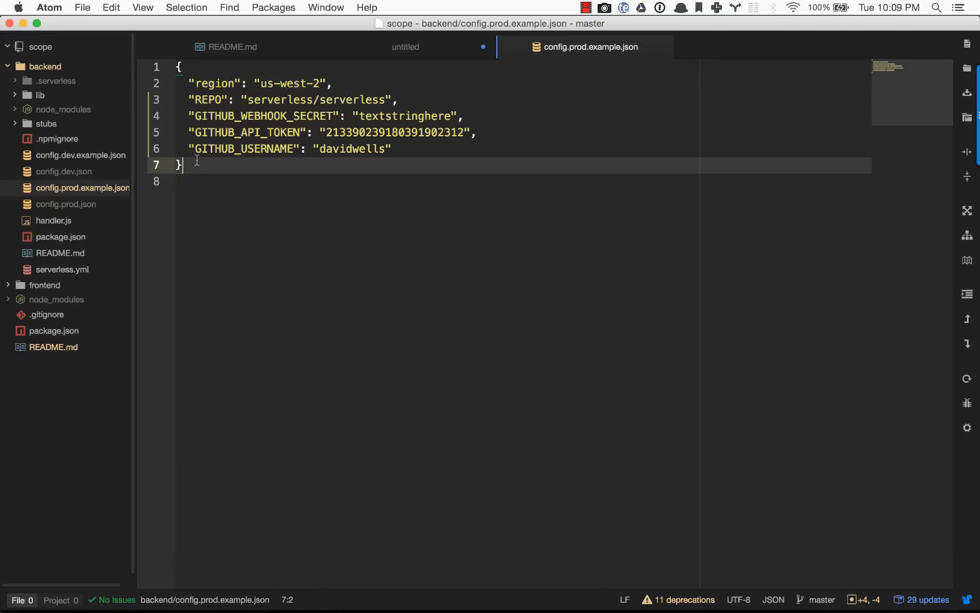
key("cmd+a")
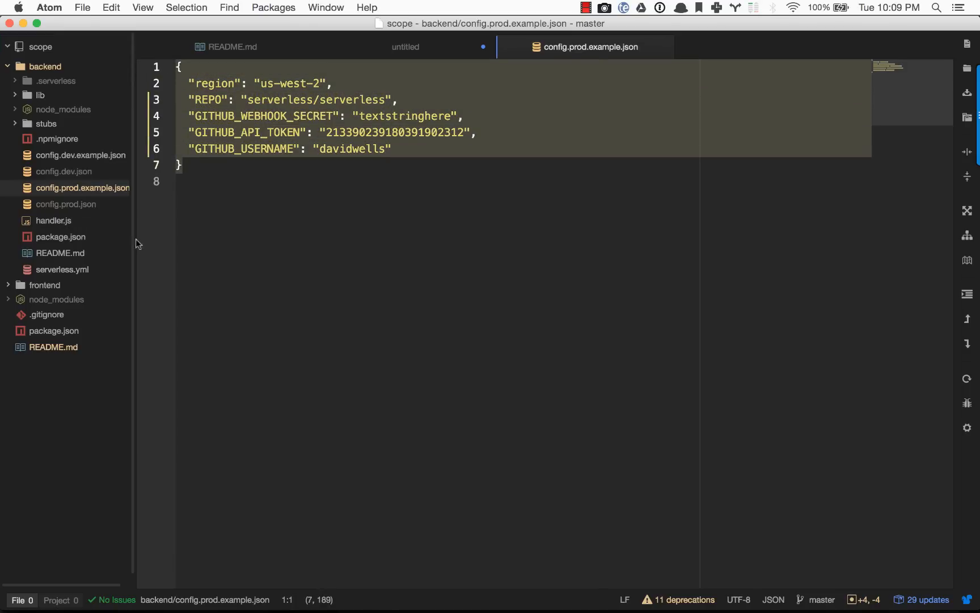
mouse_move(74, 271)
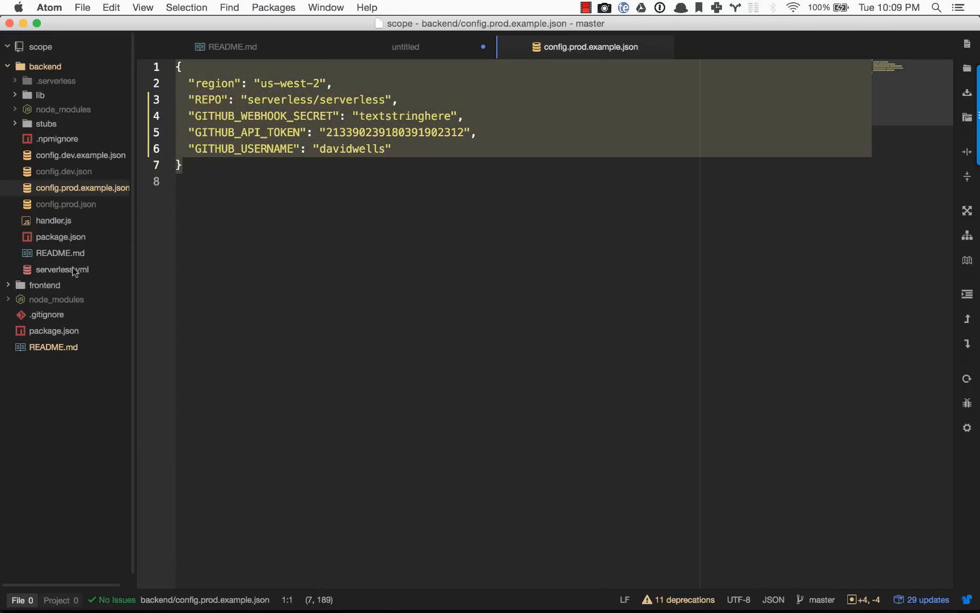
left_click(62, 269)
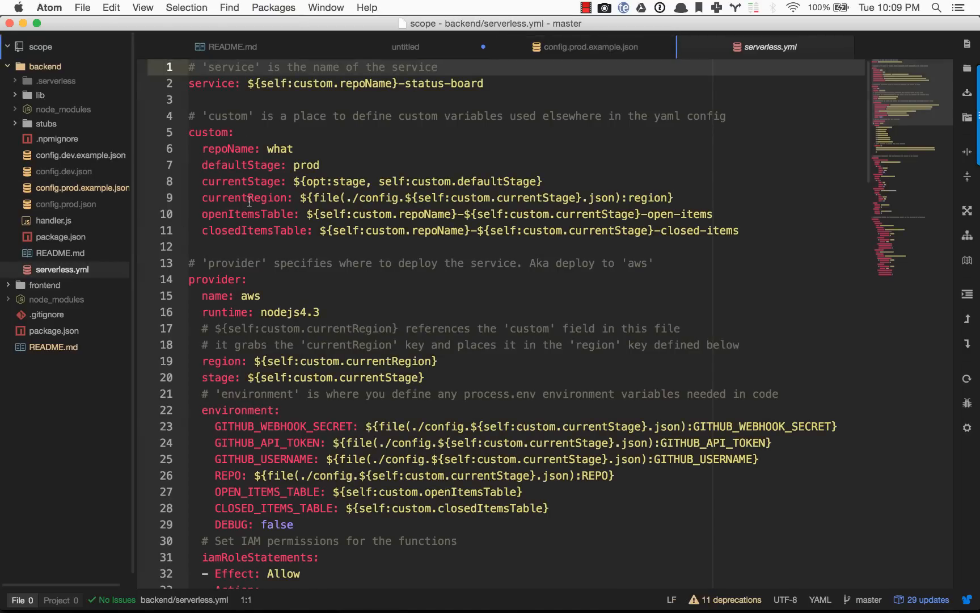
Change the repoName value in serverless.yml from 'what' to 'scope'
double_click(279, 149)
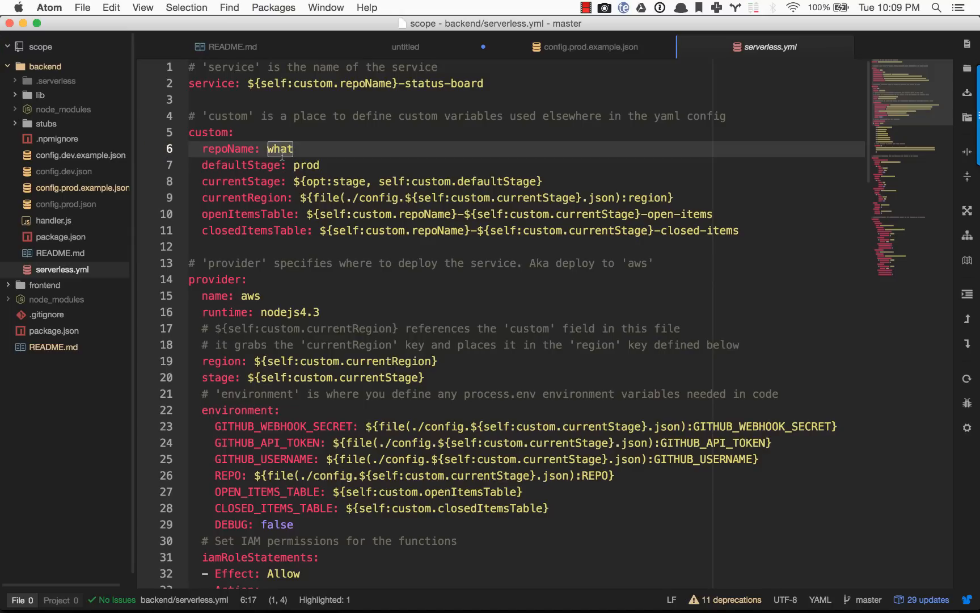
left_click(300, 165)
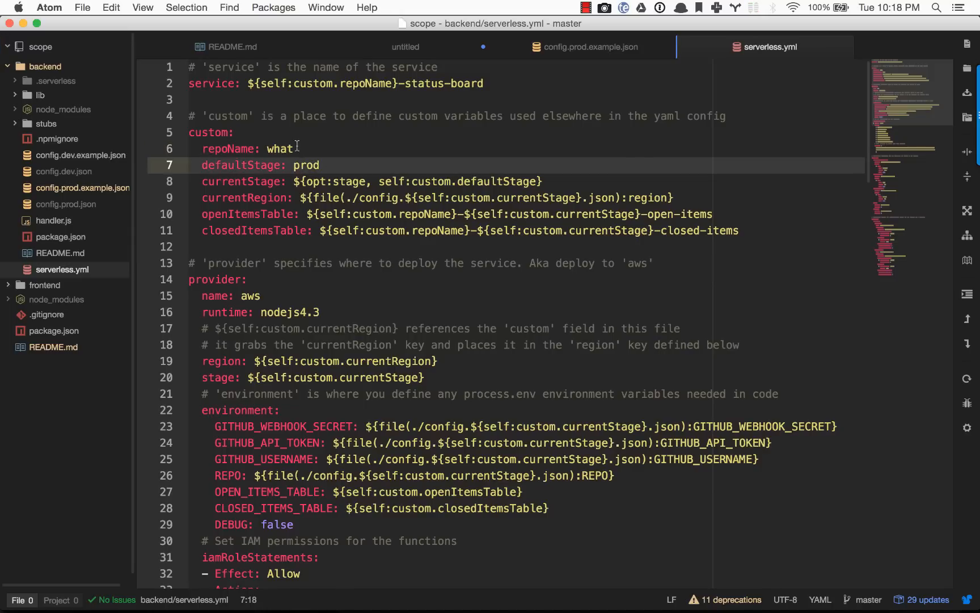
key("backspace")
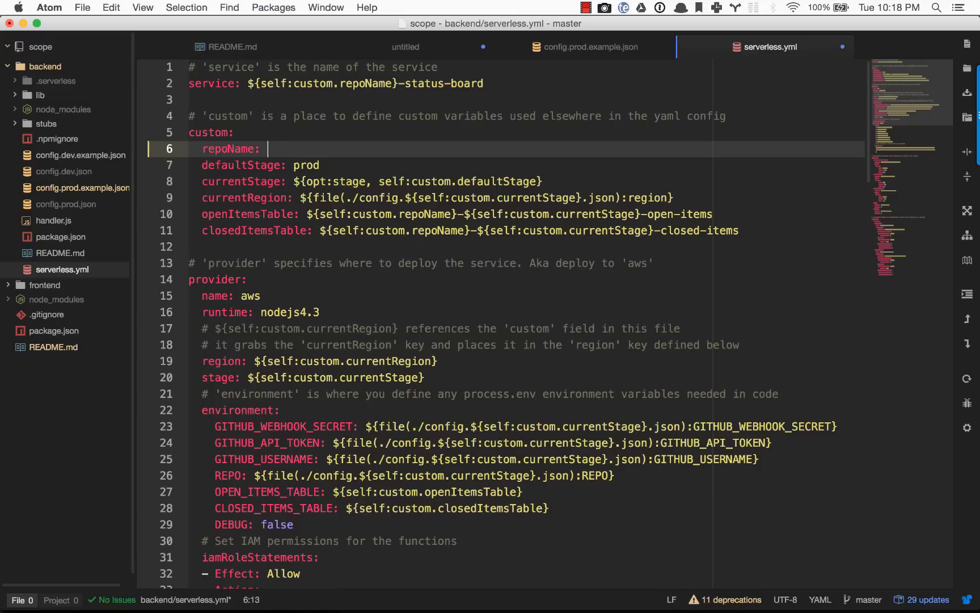
type("scope")
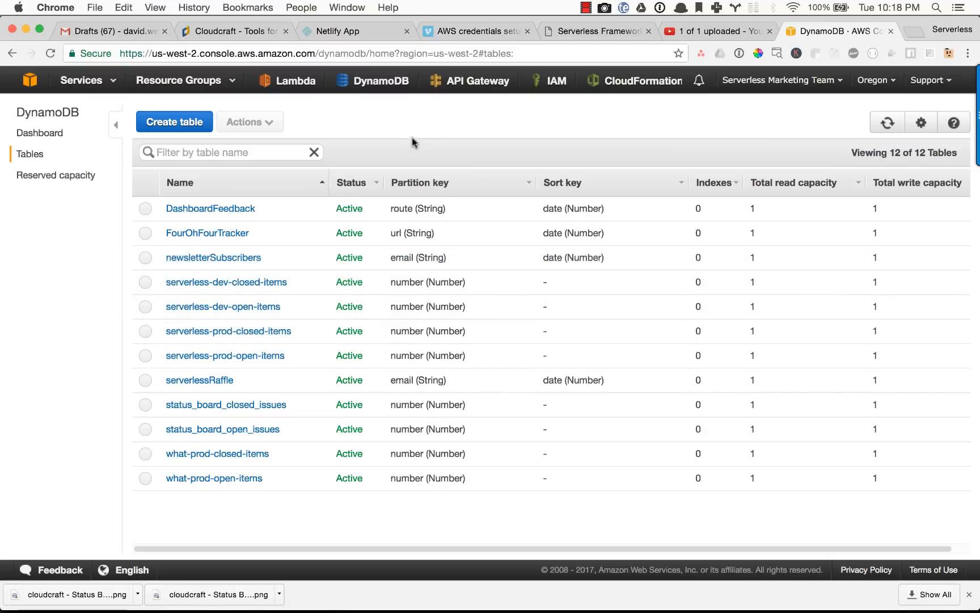
mouse_move(449, 120)
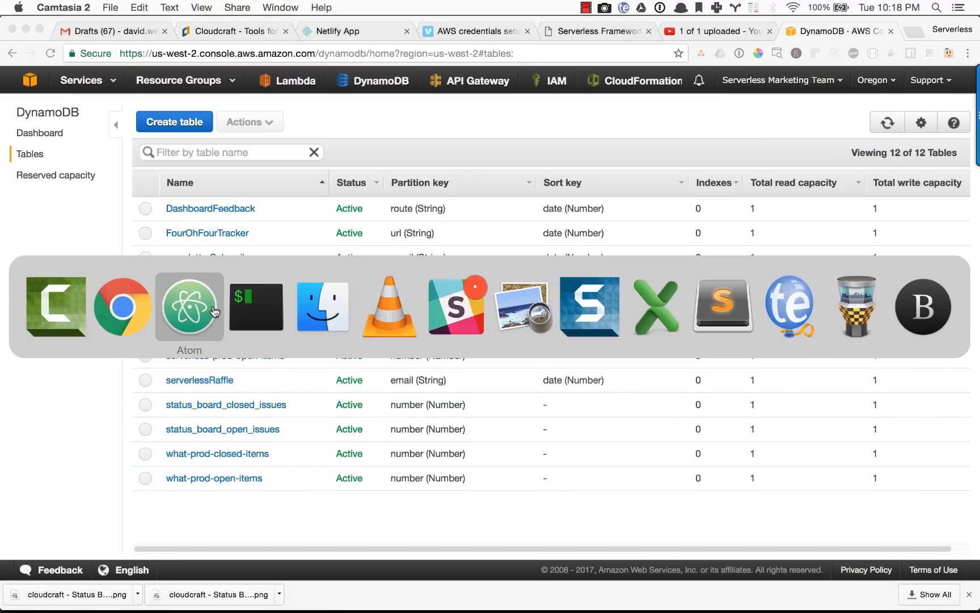
Review config.prod.example.json, then return to the serverless.yml tab
left_click(188, 306)
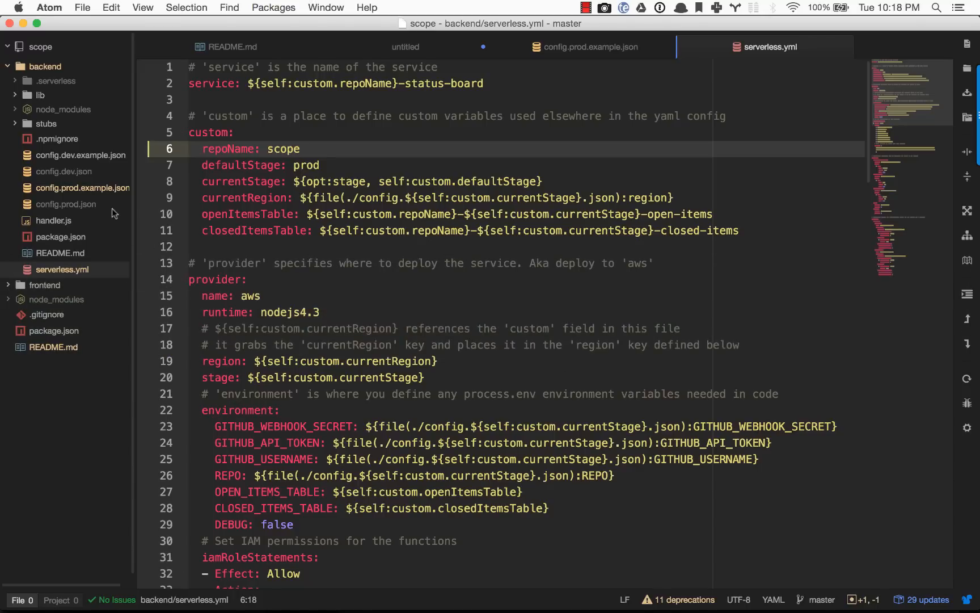
left_click(81, 188)
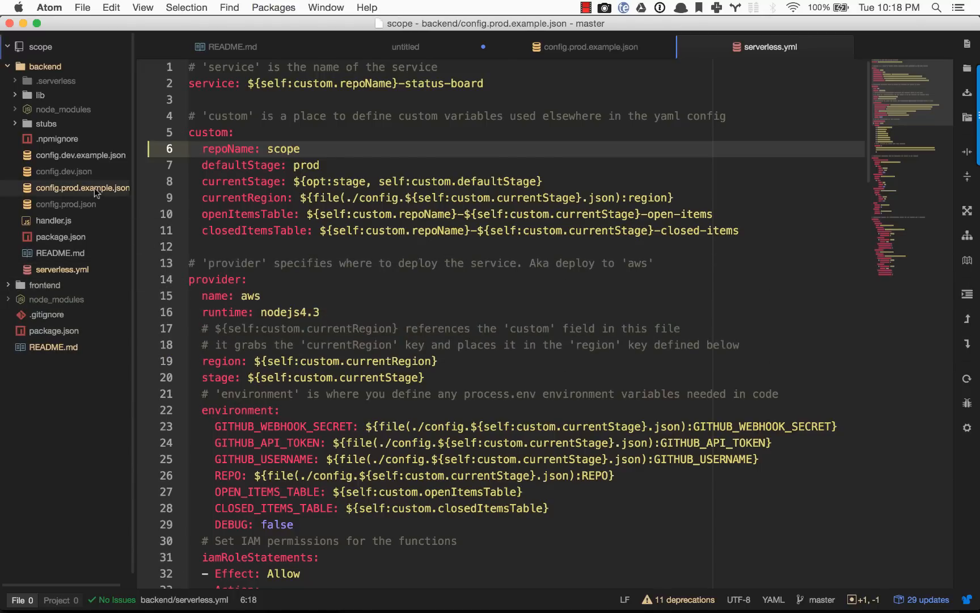
left_click(586, 46)
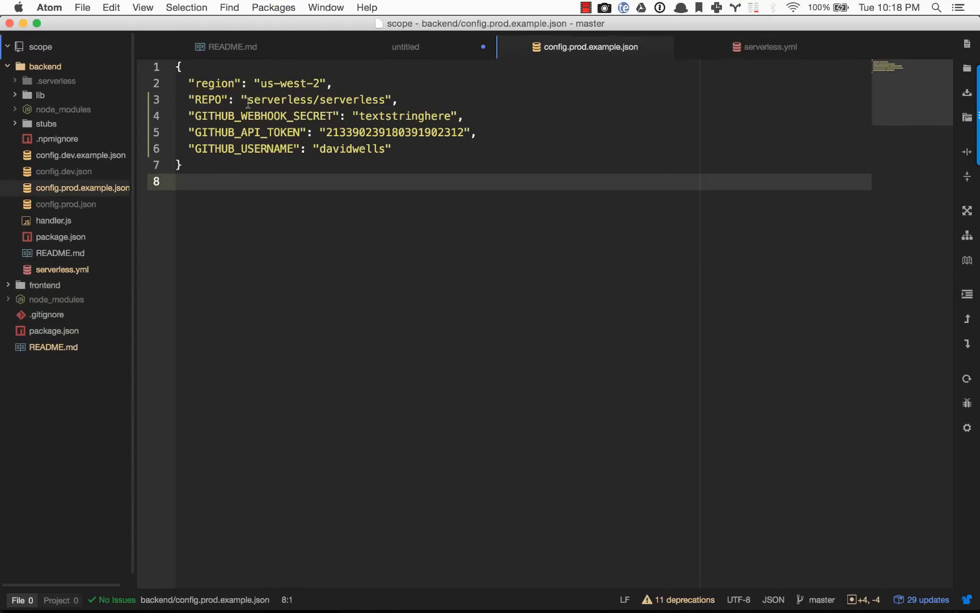
left_click(371, 99)
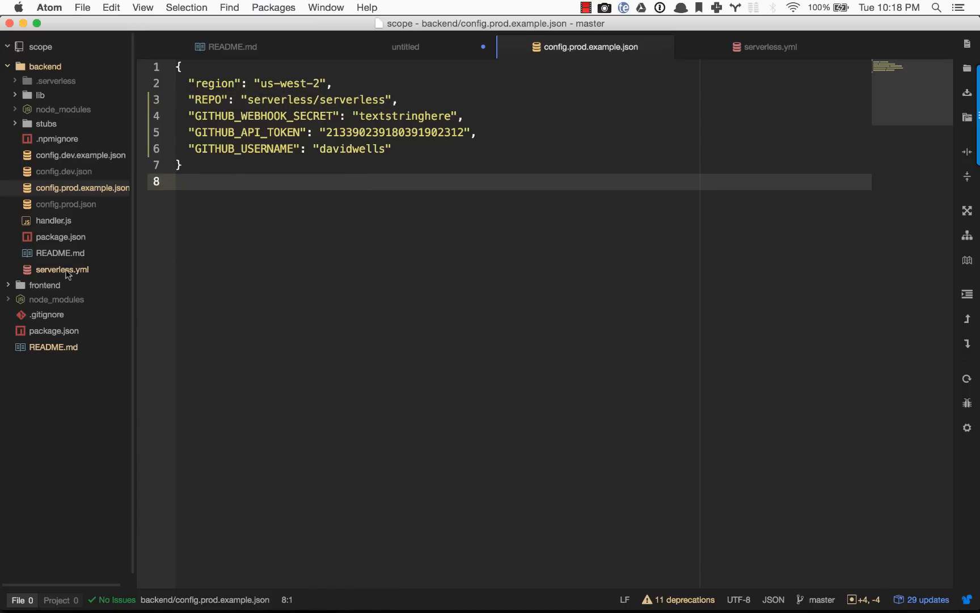
left_click(765, 46)
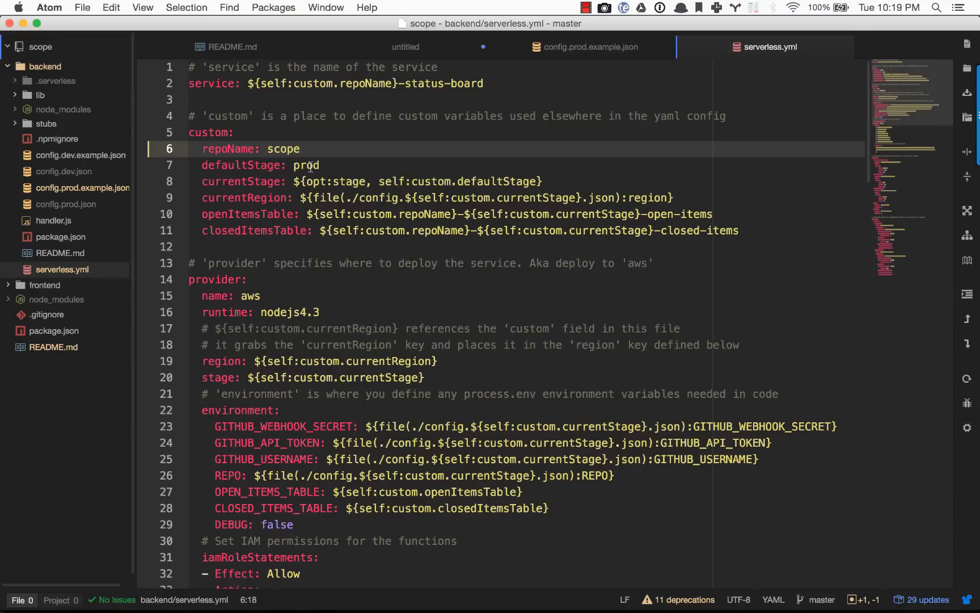
key("cmd+tab")
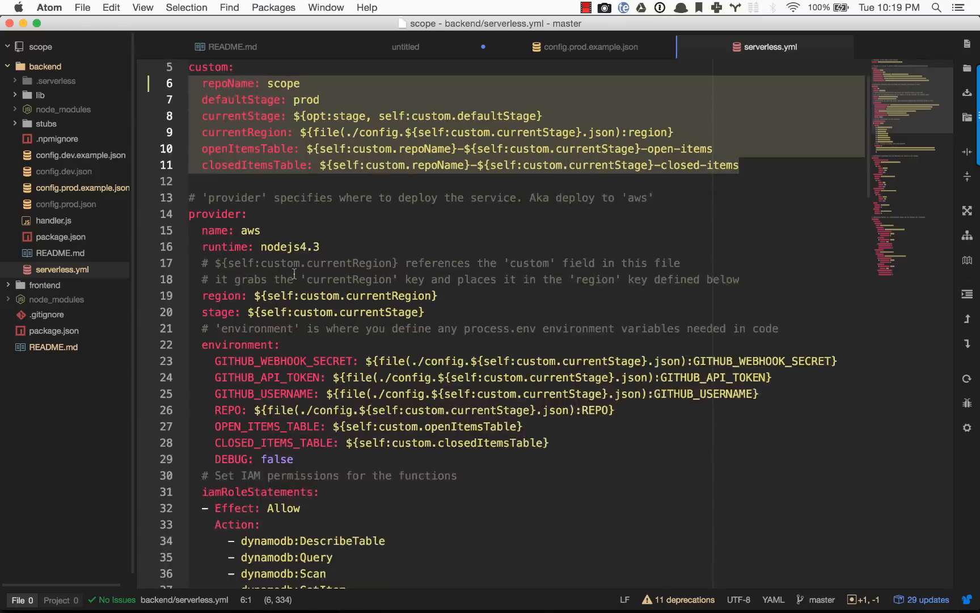
scroll("down", 3)
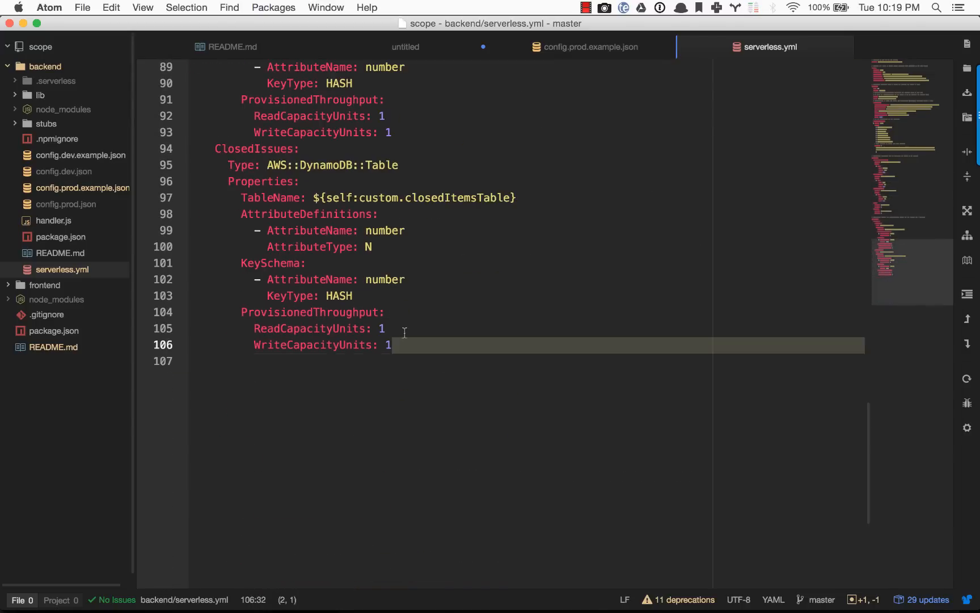
scroll("up", 3)
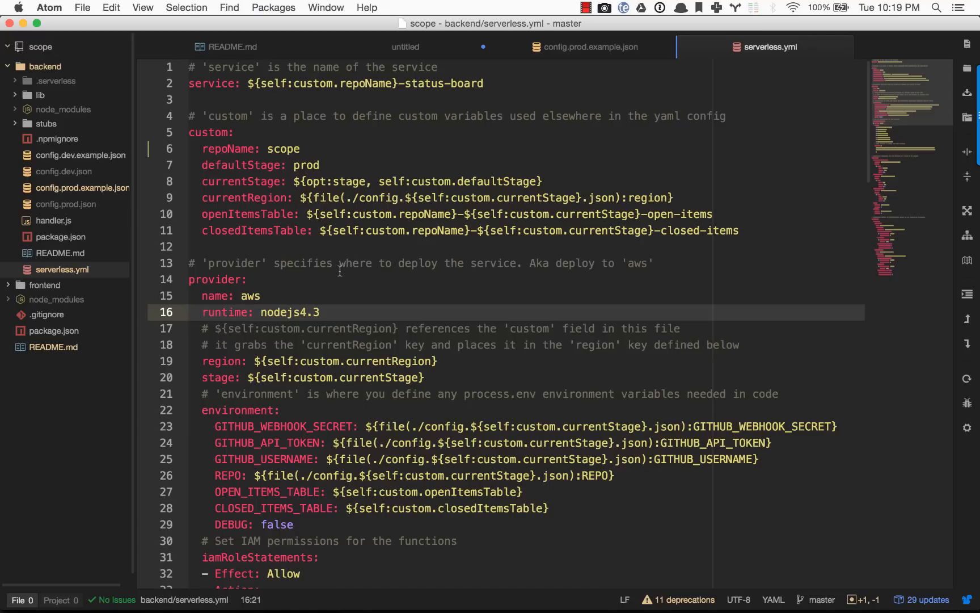
key("cmd+tab")
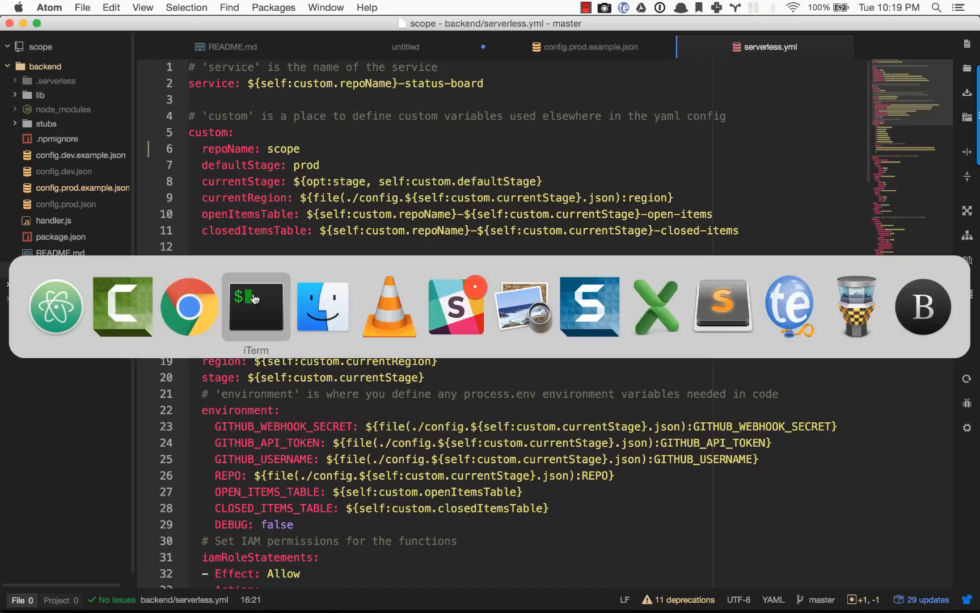
Run serverless deploy in the iTerm2 backend terminal
left_click(255, 307)
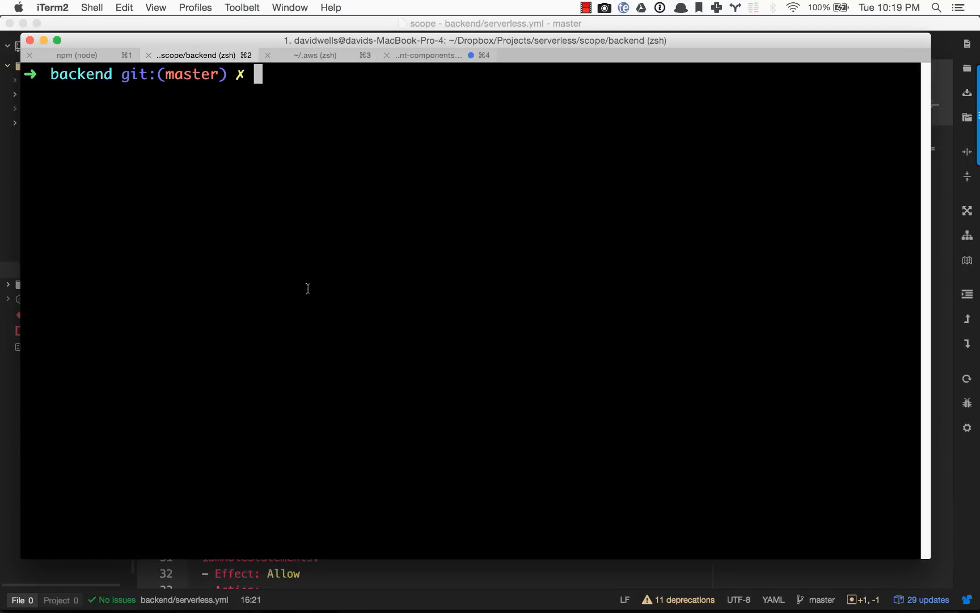
type("serverless dep")
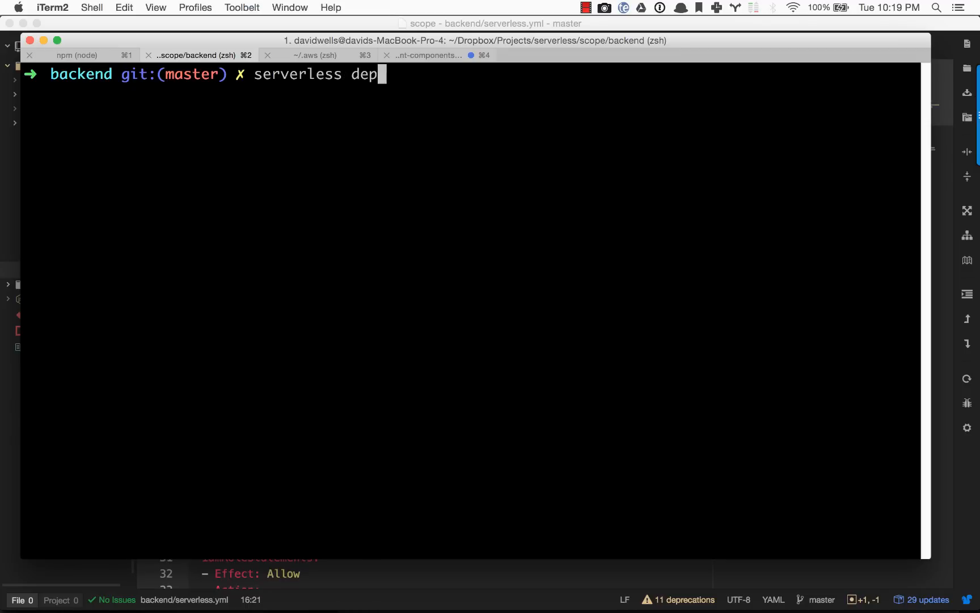
type("loy")
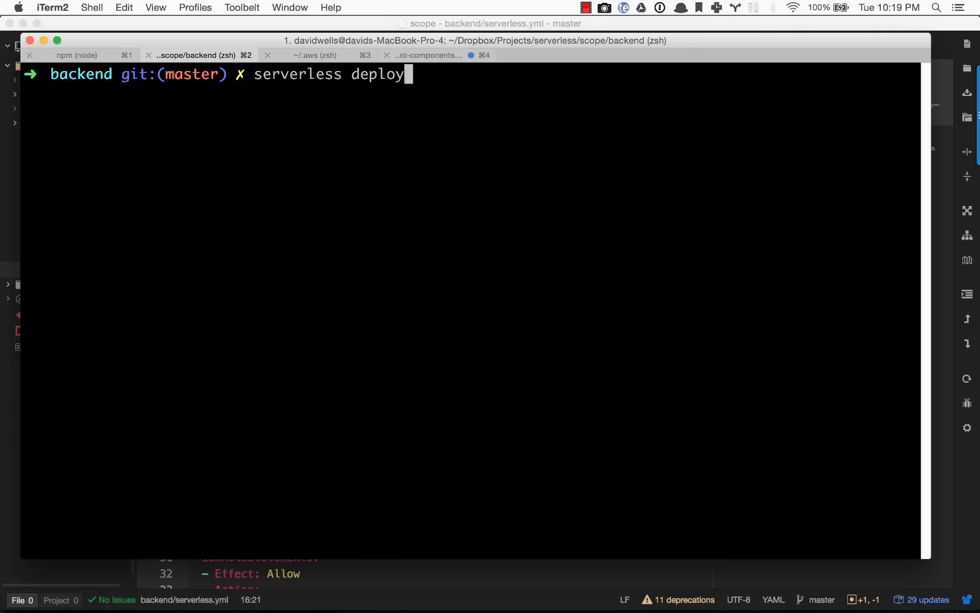
key("enter")
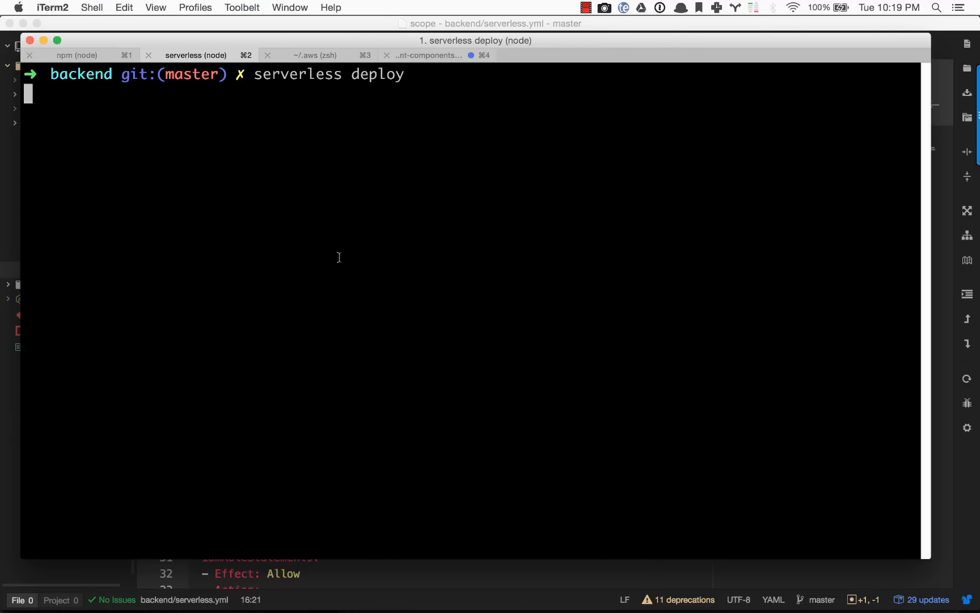
key("enter")
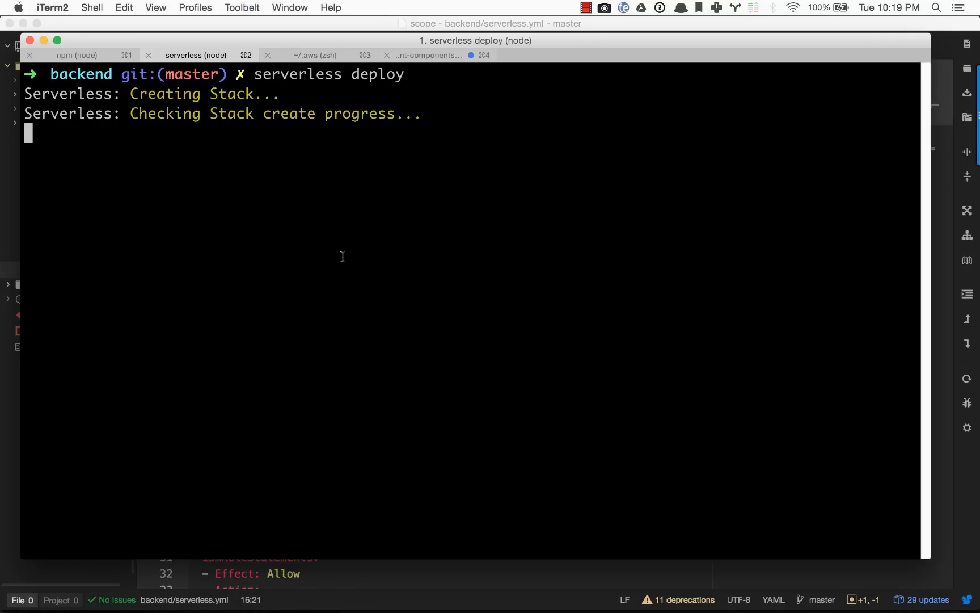
mouse_move(340, 256)
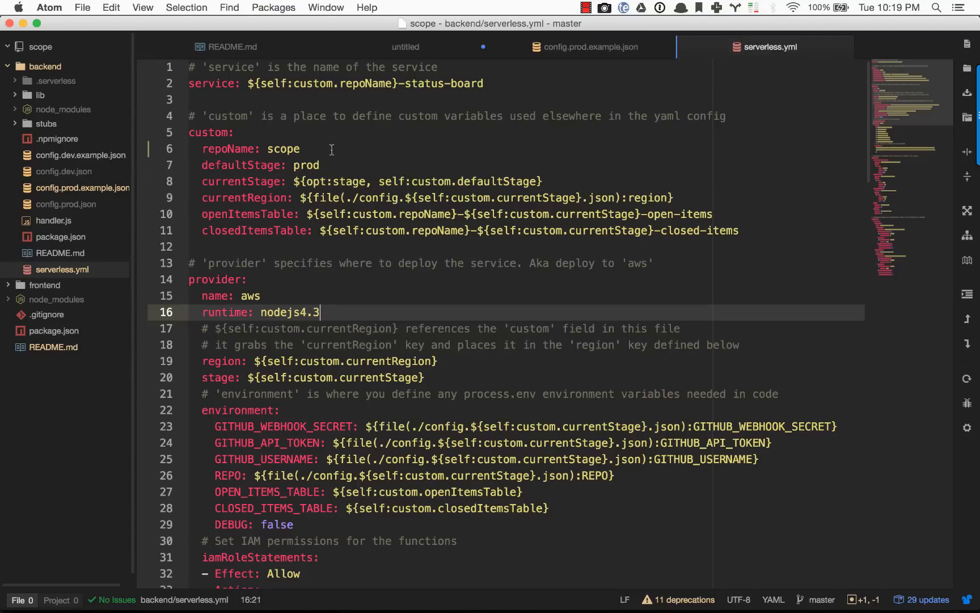
scroll("down", 3)
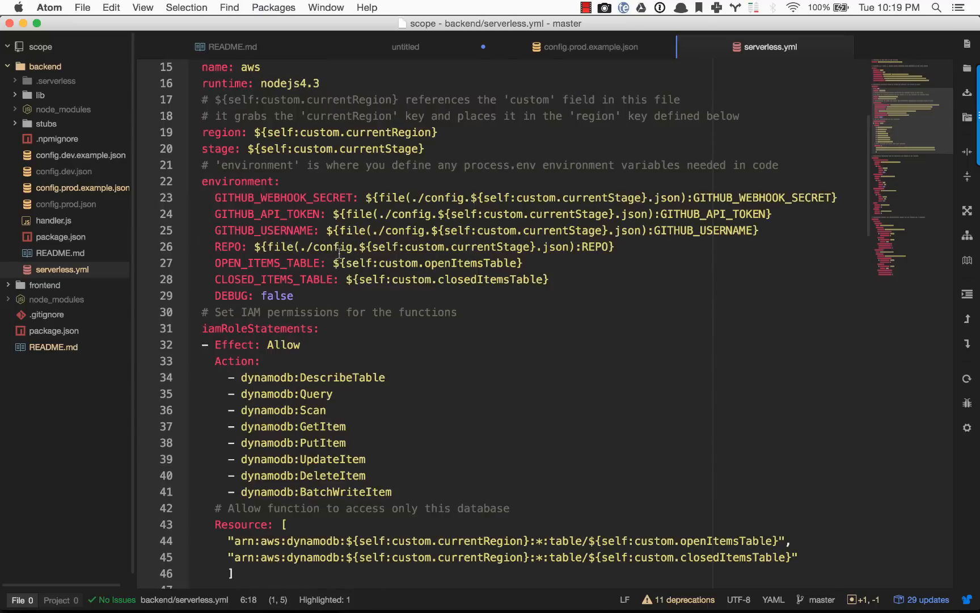
scroll("down", 3)
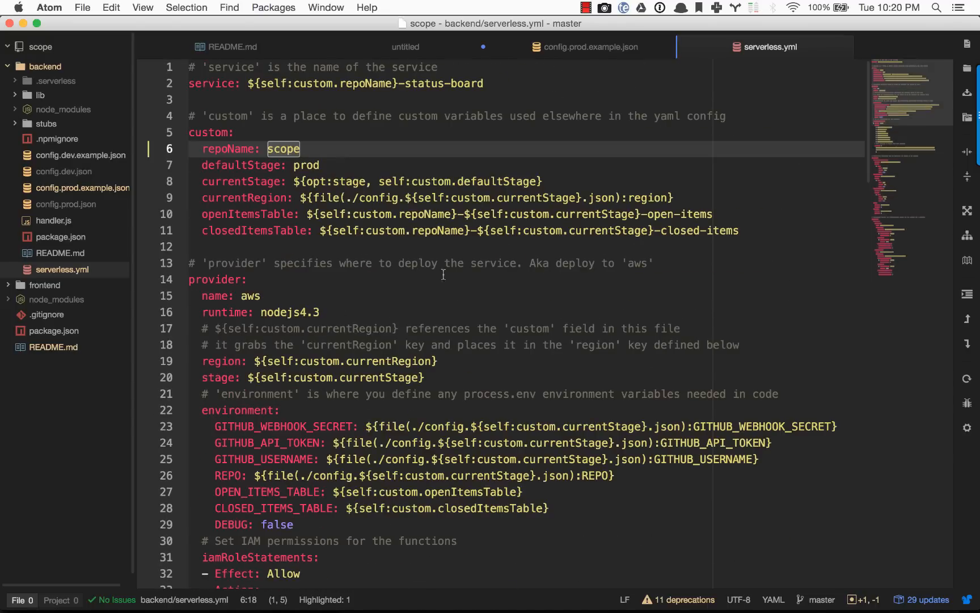
left_click(640, 214)
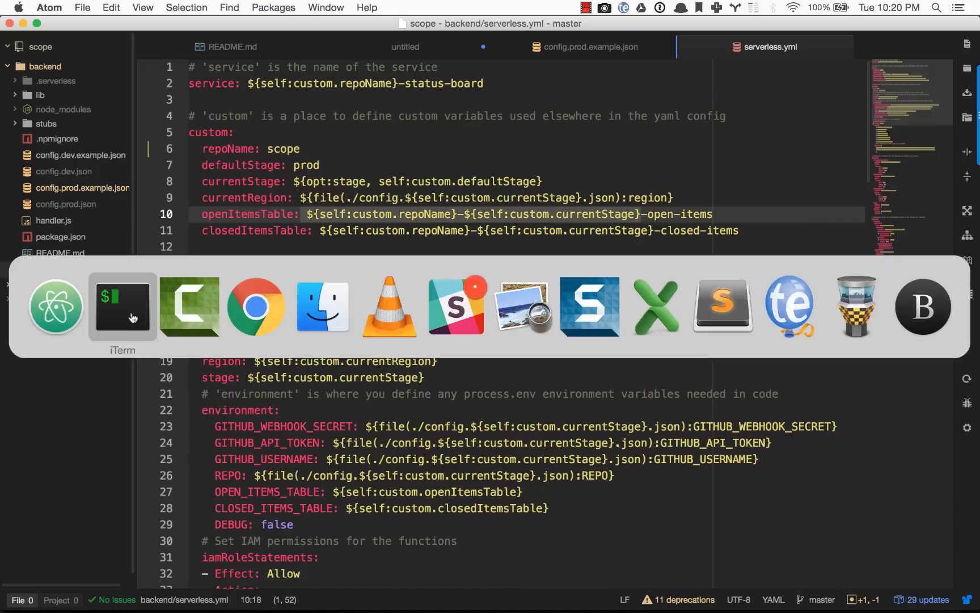
Select the open and closed GET endpoint URLs, then run sls info
left_click(122, 306)
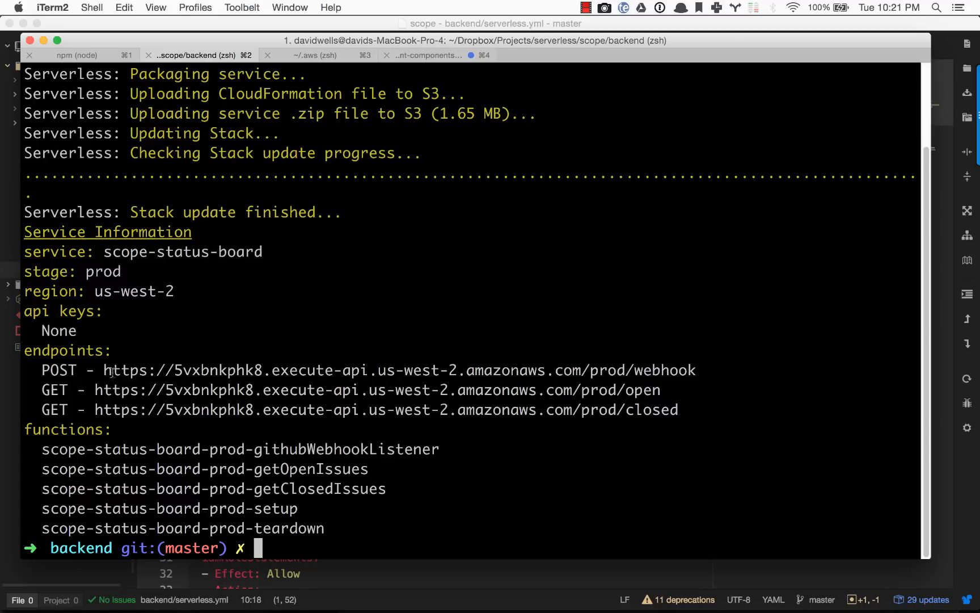
left_click_drag(104, 370, 696, 370)
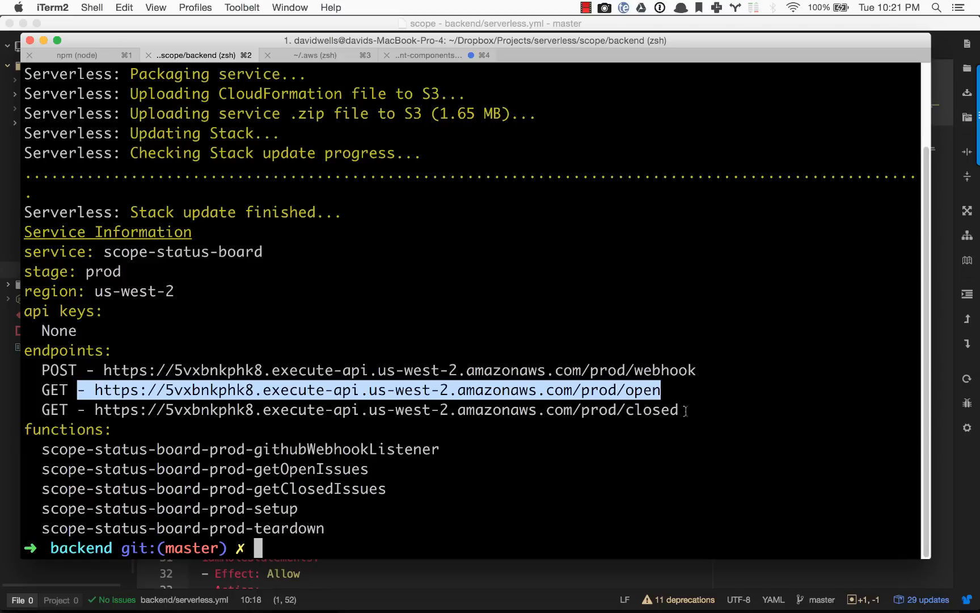
left_click_drag(79, 389, 679, 410)
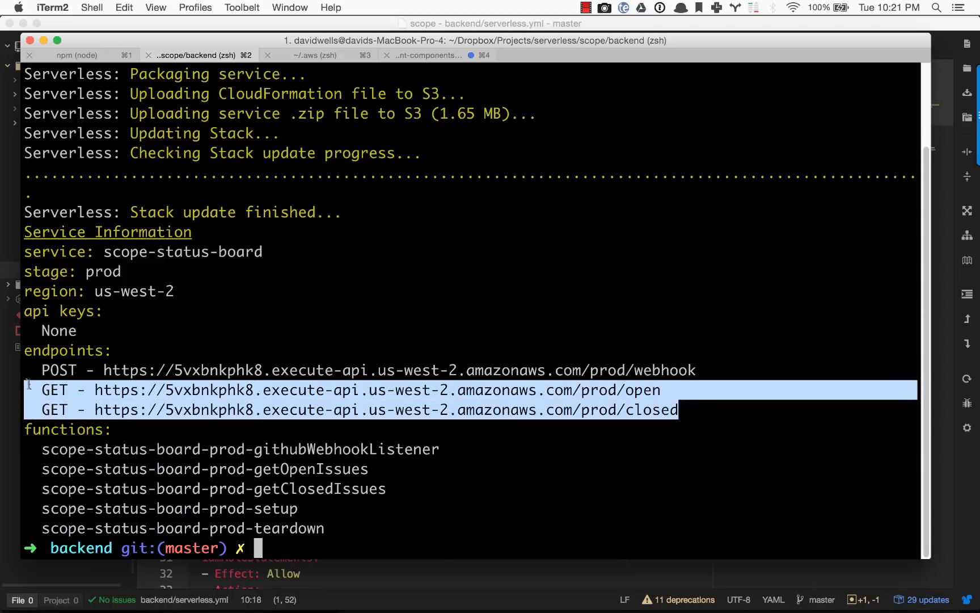
mouse_move(323, 532)
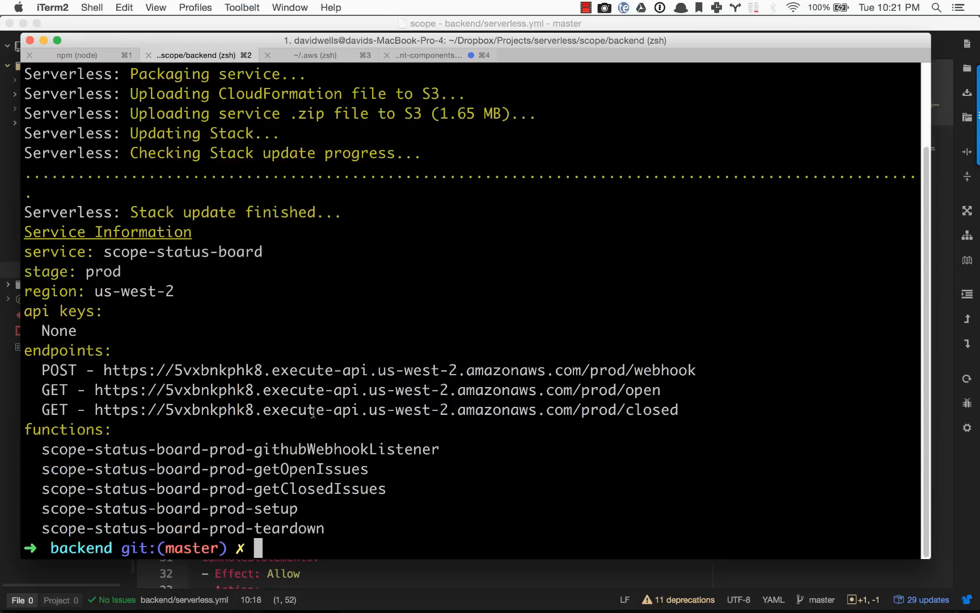
type("sls info")
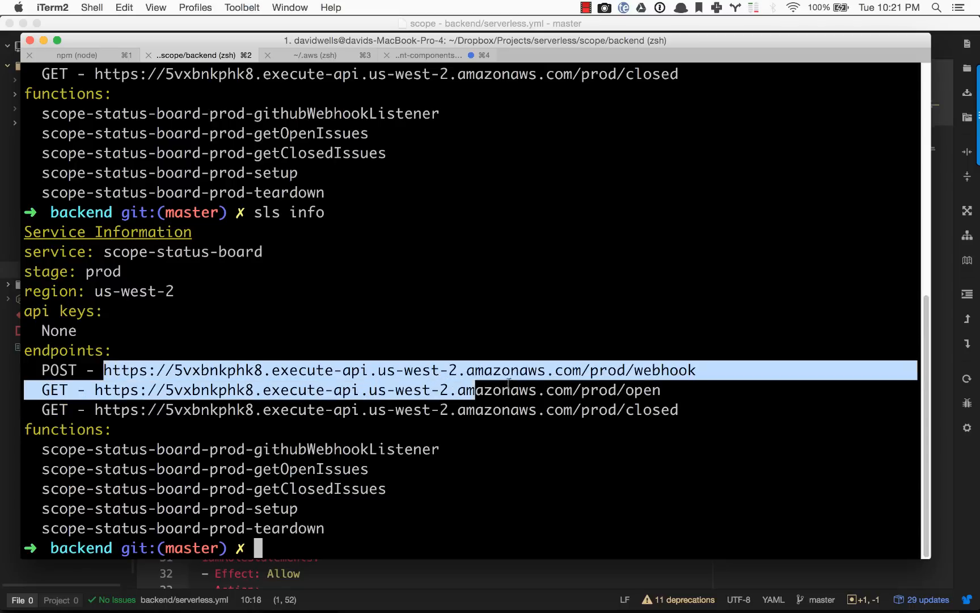
left_click(463, 358)
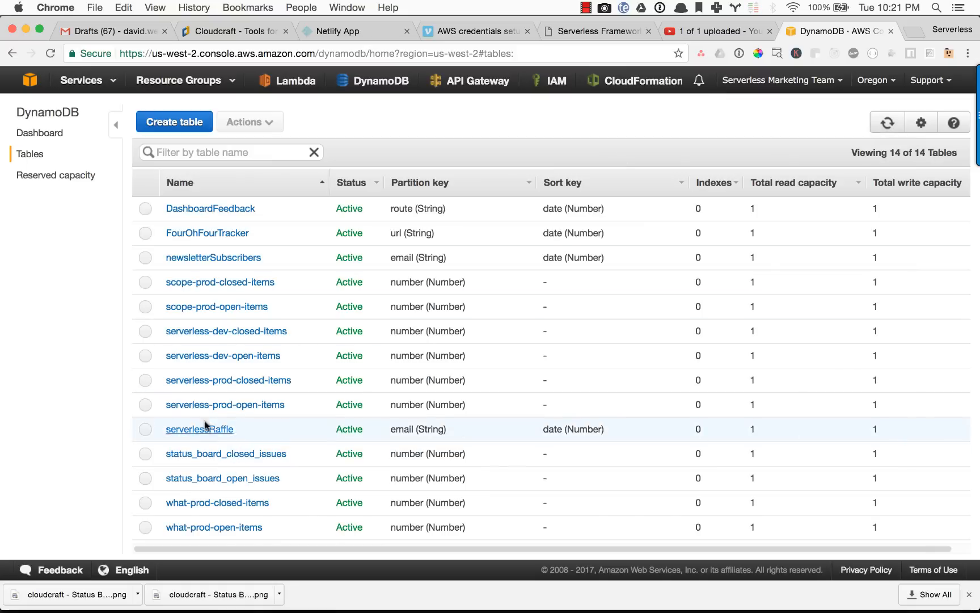
mouse_move(149, 282)
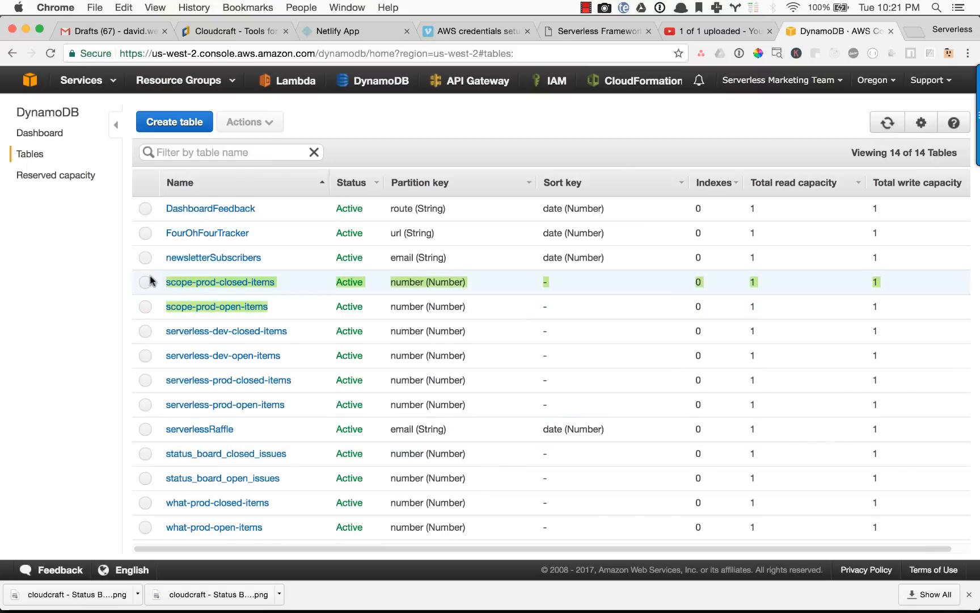
mouse_move(216, 306)
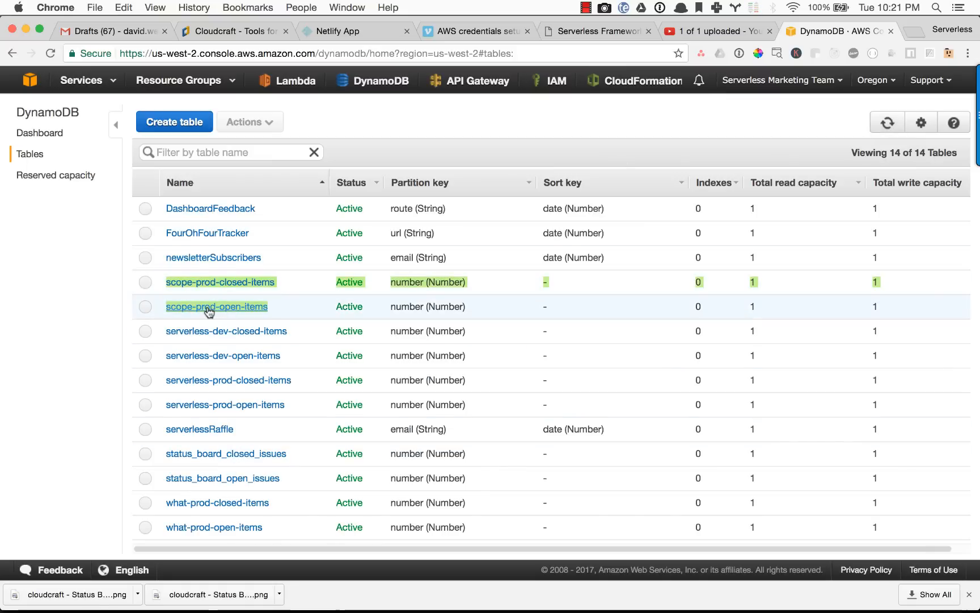
Open the scope-prod-open-items table and view its Items tab
left_click(216, 307)
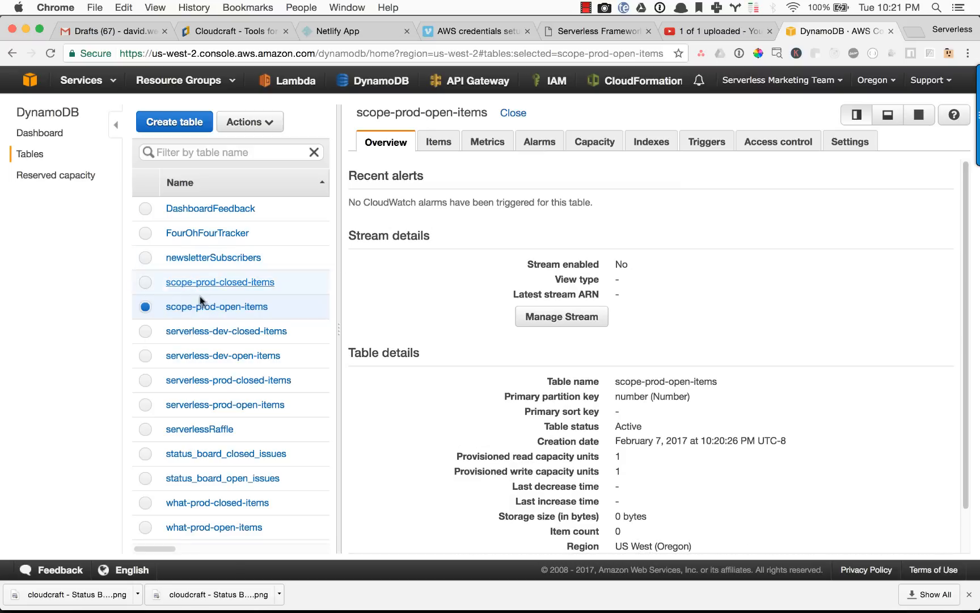
left_click(438, 141)
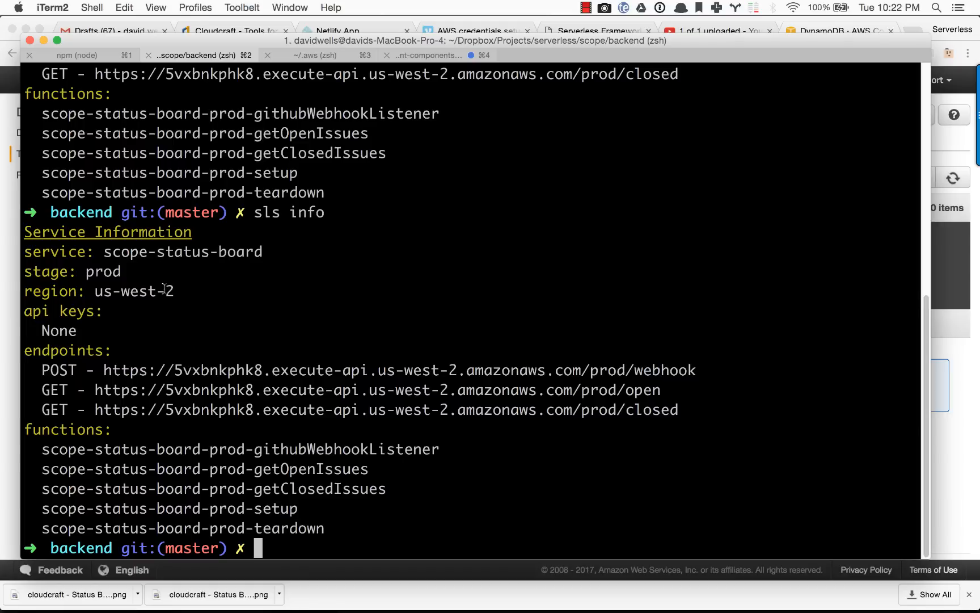
Run sls invoke -f setup to populate the table with 258 items
type("sls")
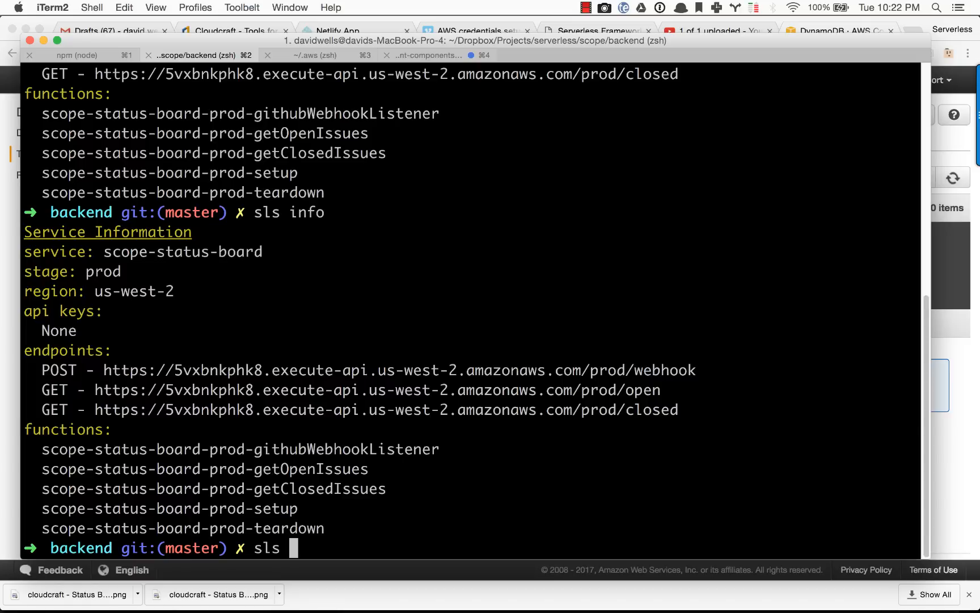
type("invoke -")
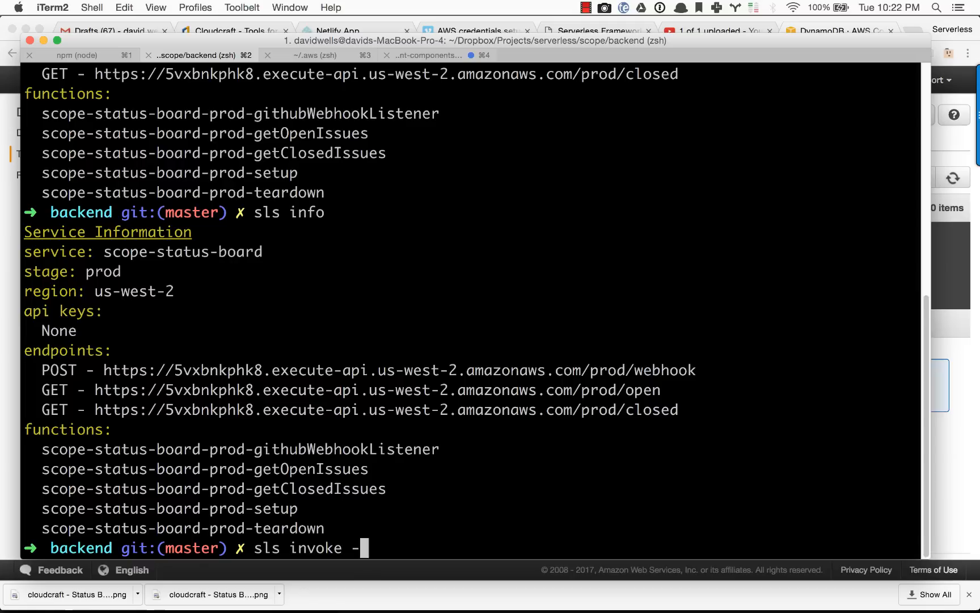
type("f")
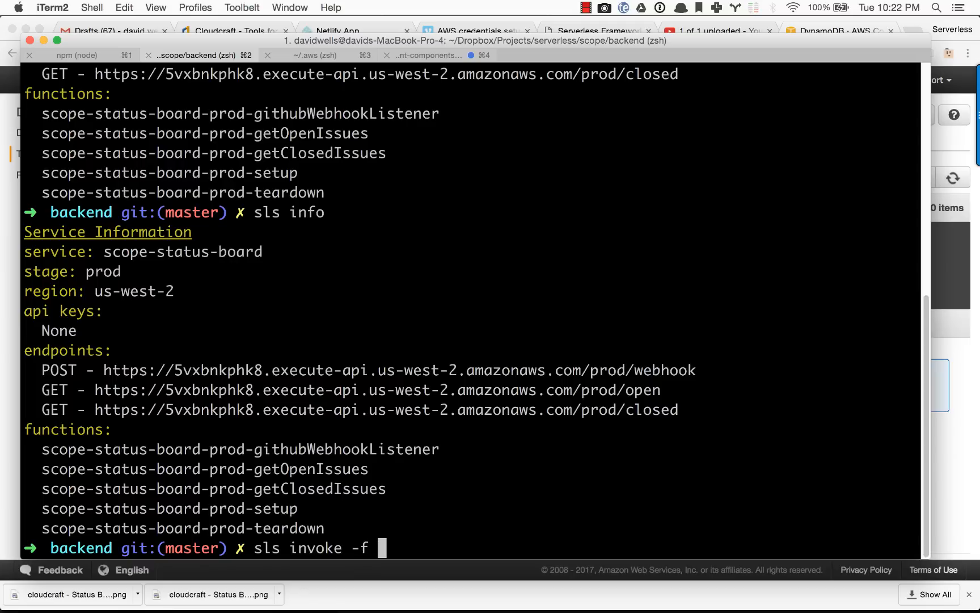
type("setup")
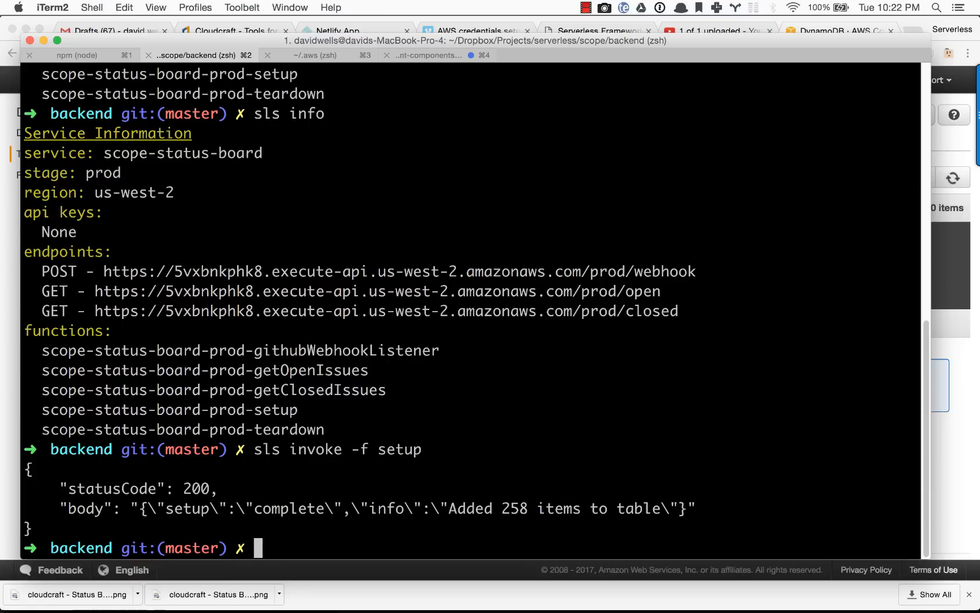
double_click(513, 508)
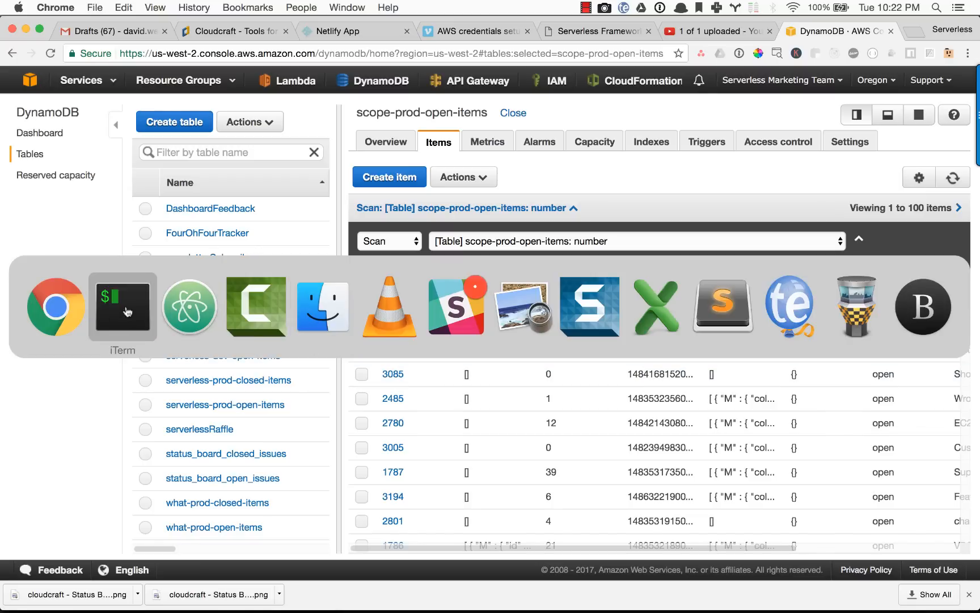
Return to iTerm2 showing the setup invocation output
left_click(123, 305)
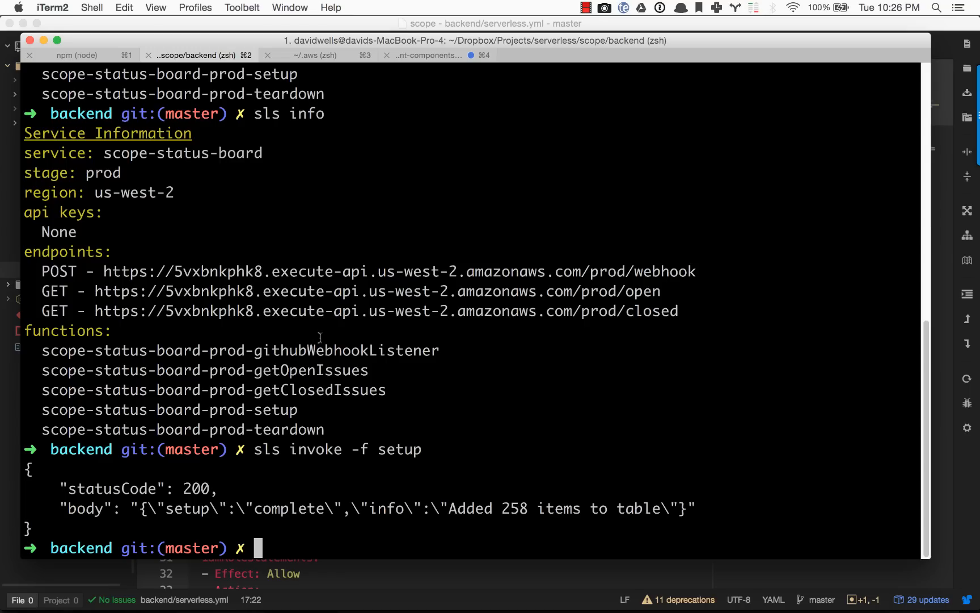